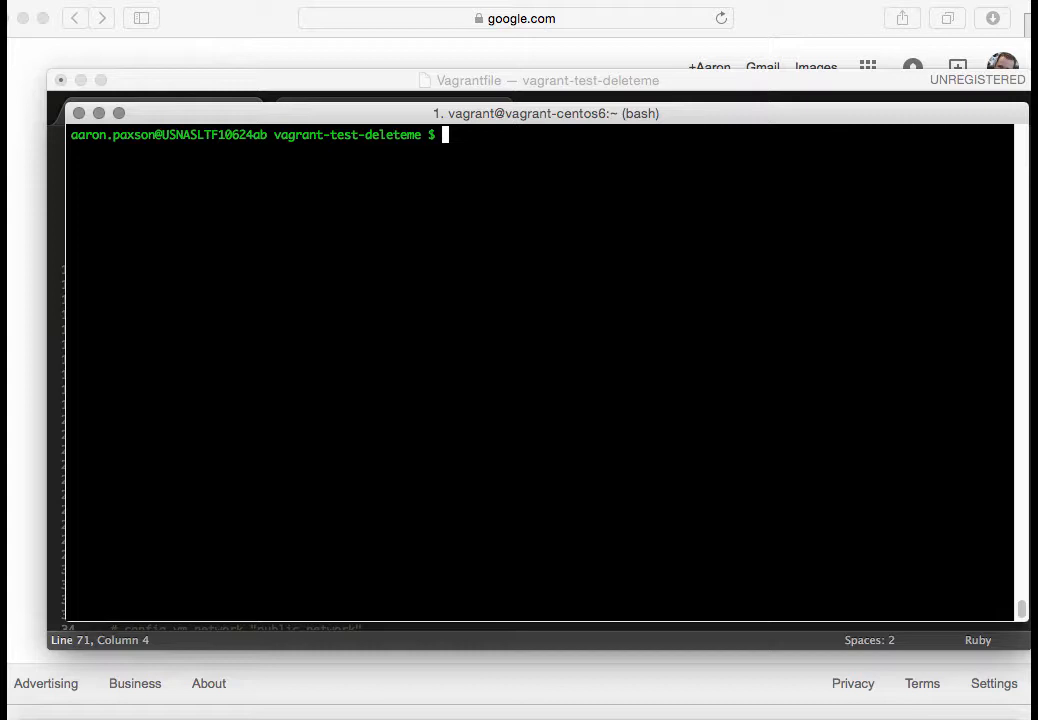
Step: List the folder, then run vagrant init hansode/centos-6.5-x86_64 to generate a Vagrantfile
text(ls)
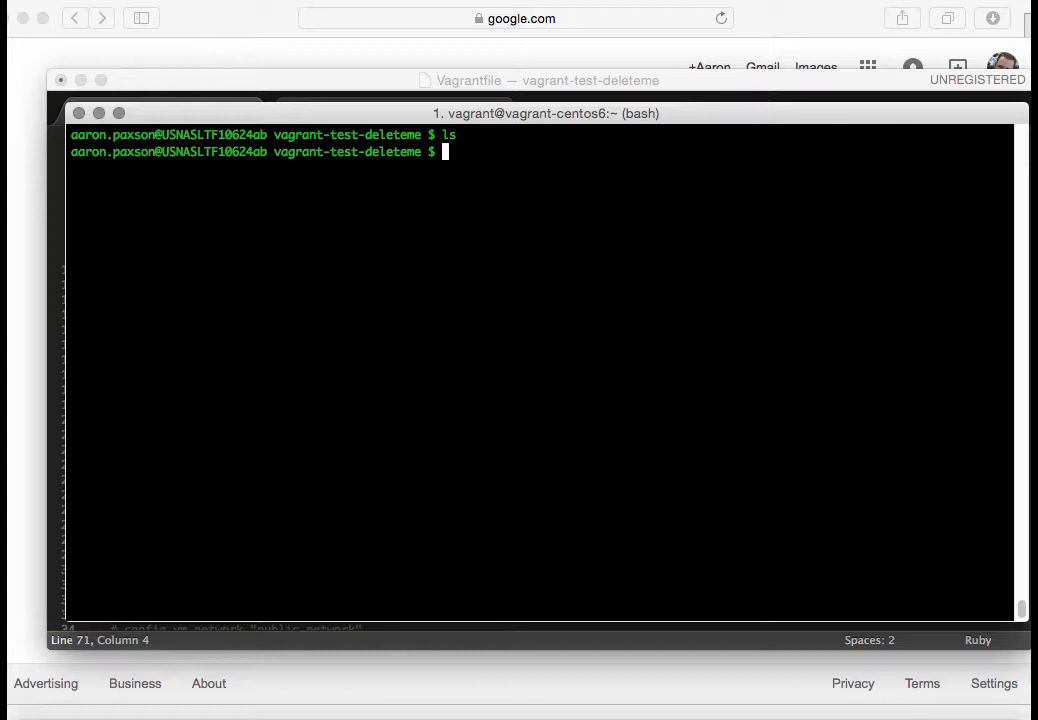
text(vag)
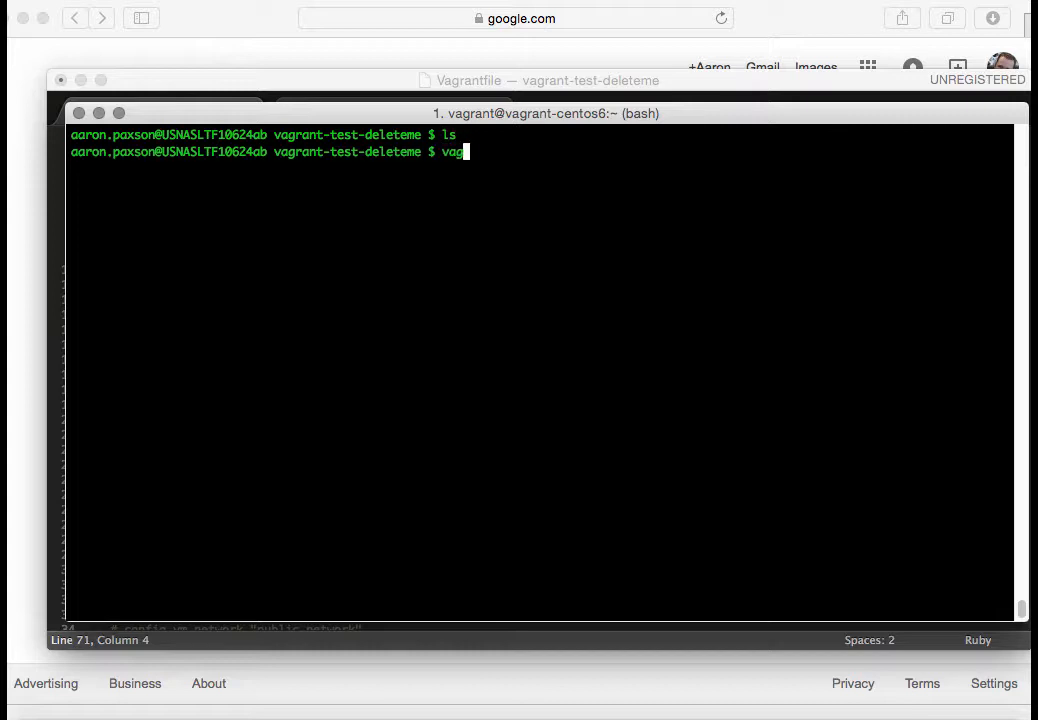
text(rant initi)
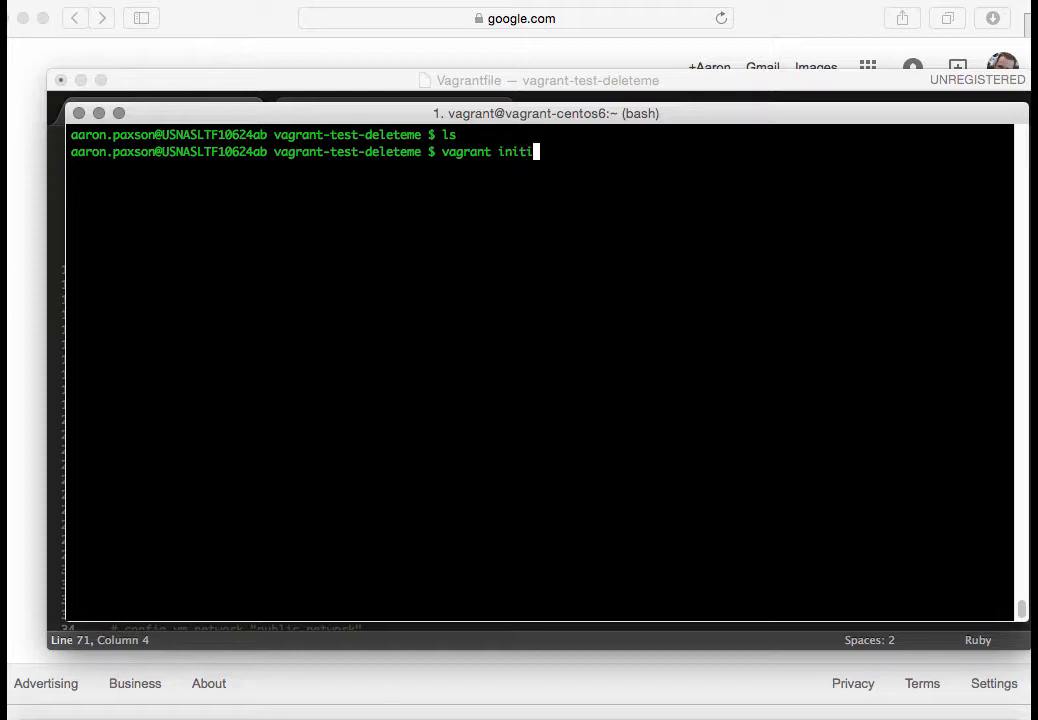
key(Backspace)
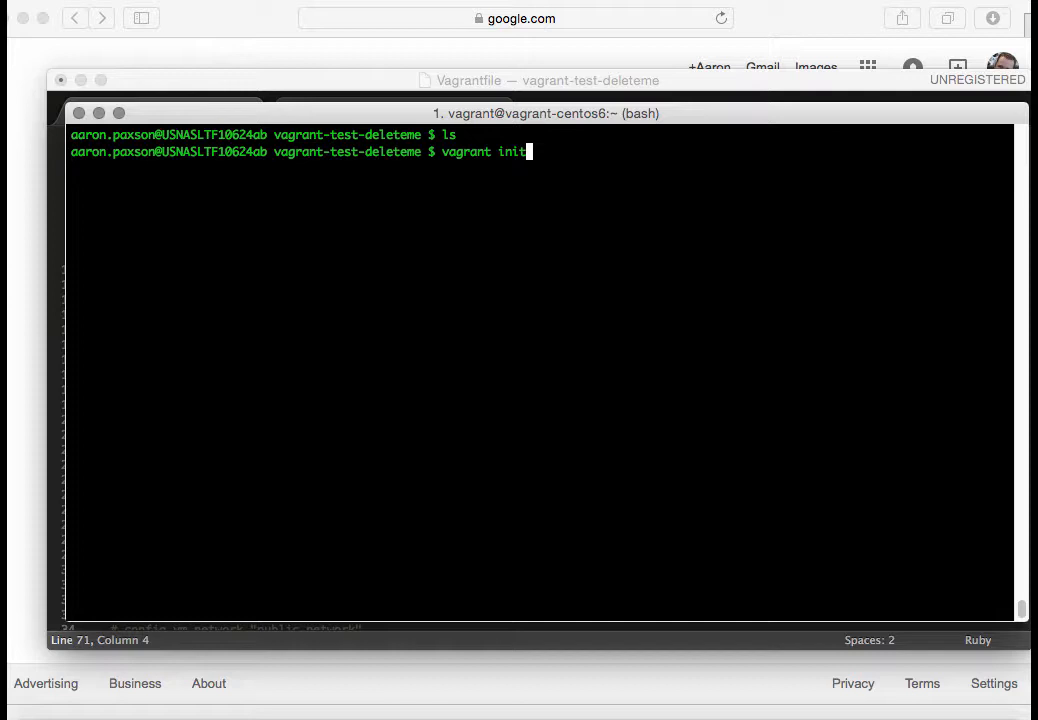
key(space)
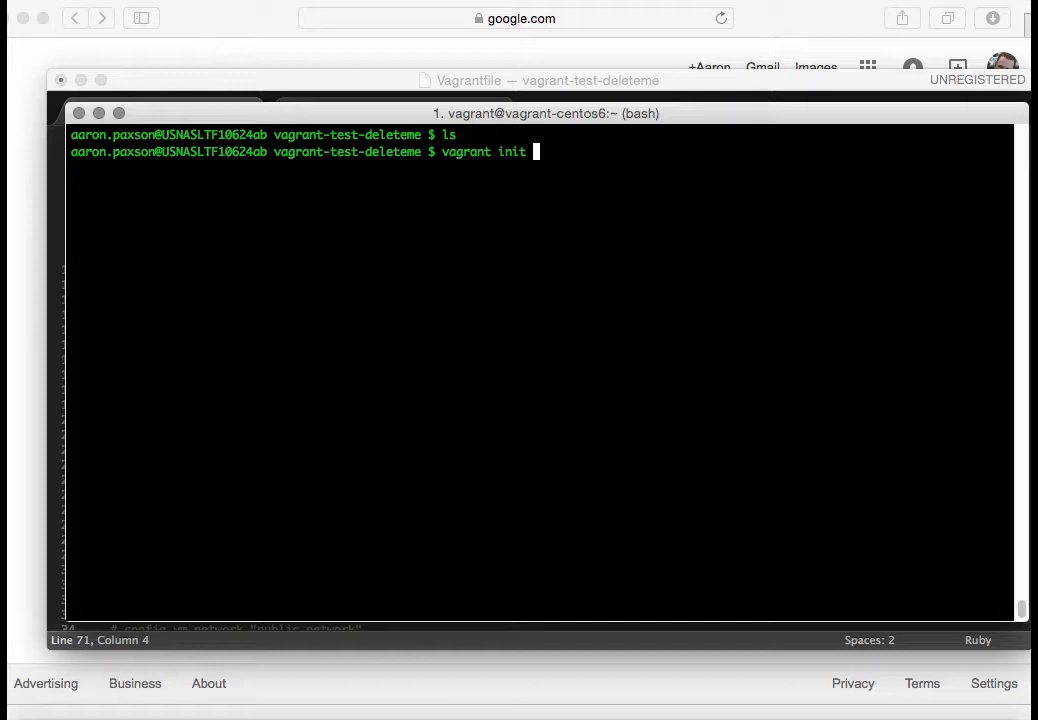
text(har)
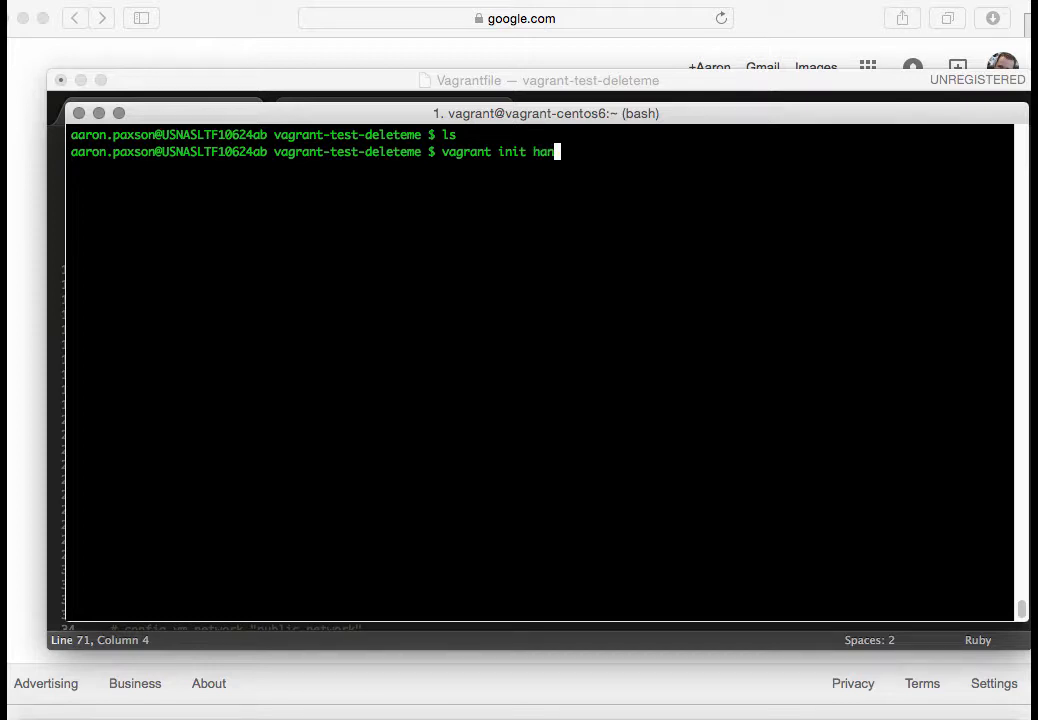
text(sode/)
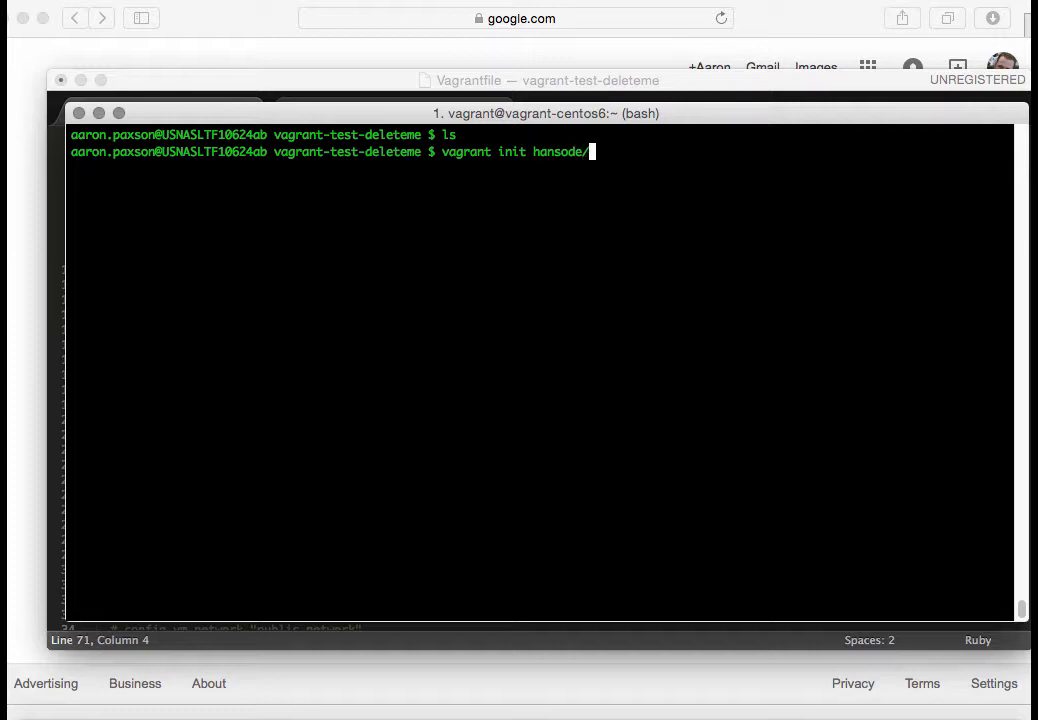
text(centos-)
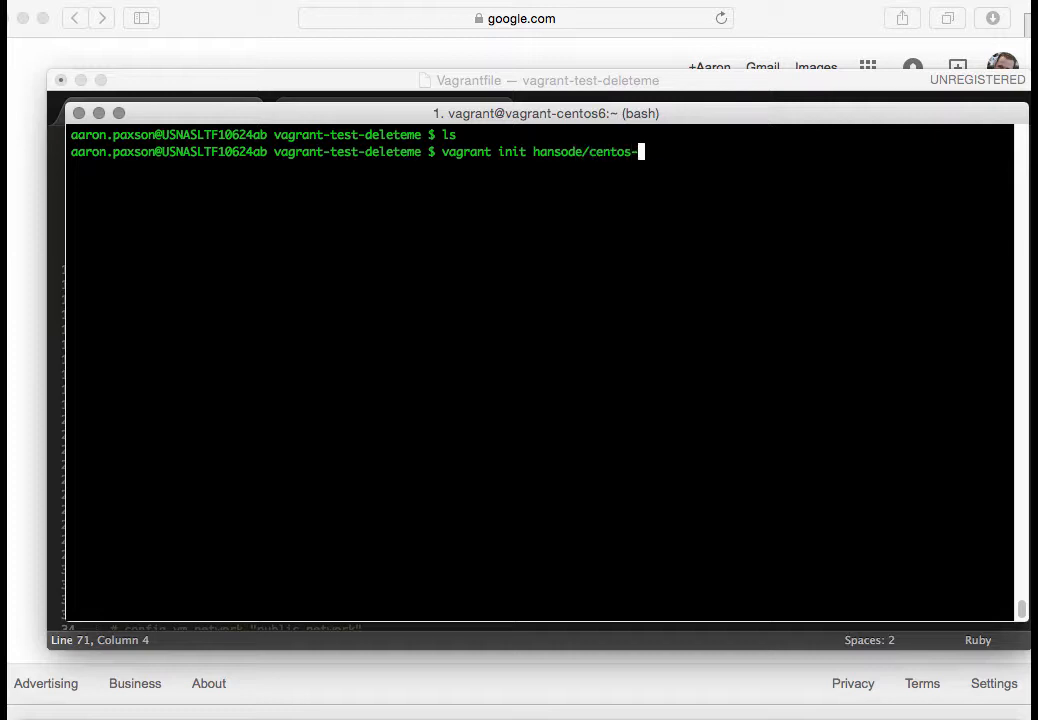
text(6.5-)
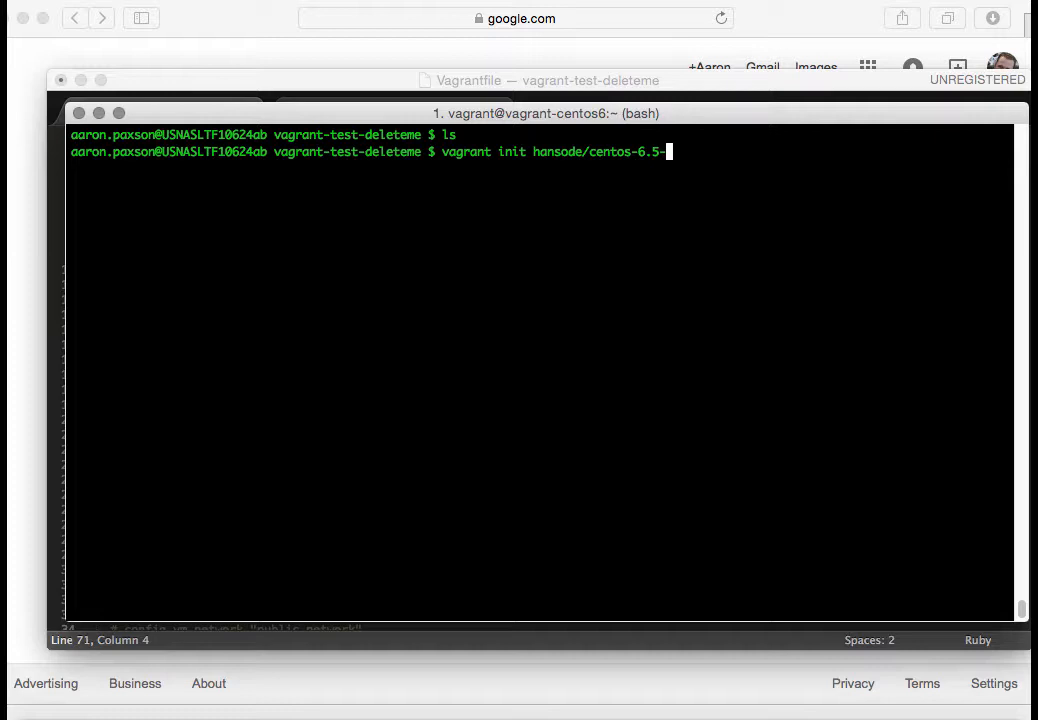
text(x86_64)
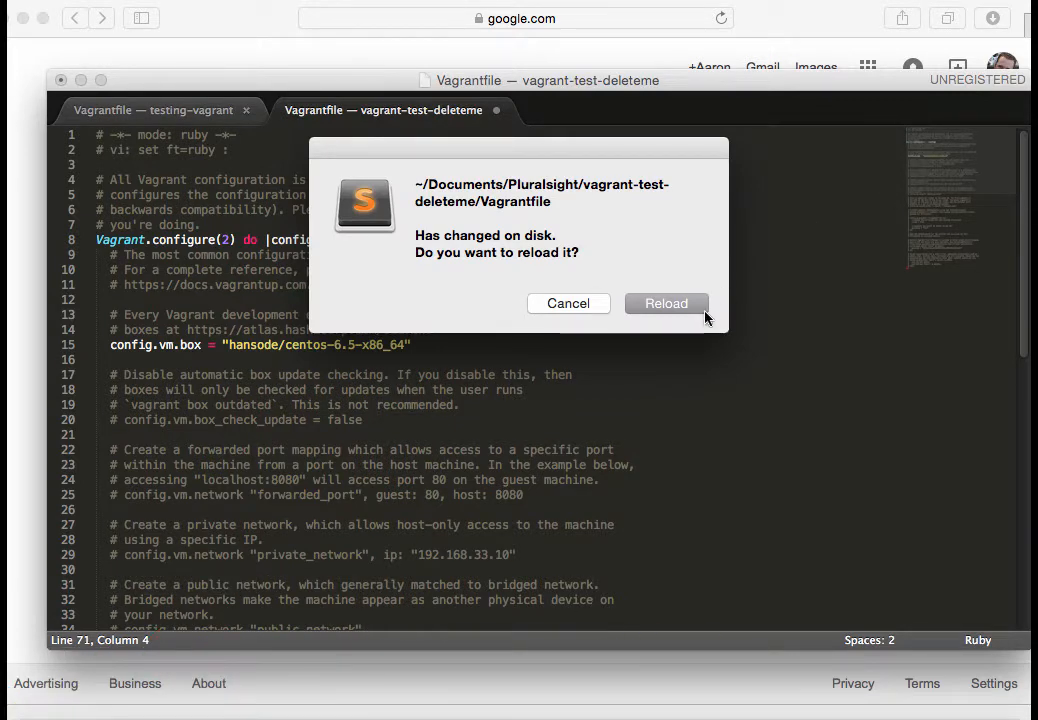
Step: Reload the changed Vagrantfile from disk and scroll through its comments
click(665, 303)
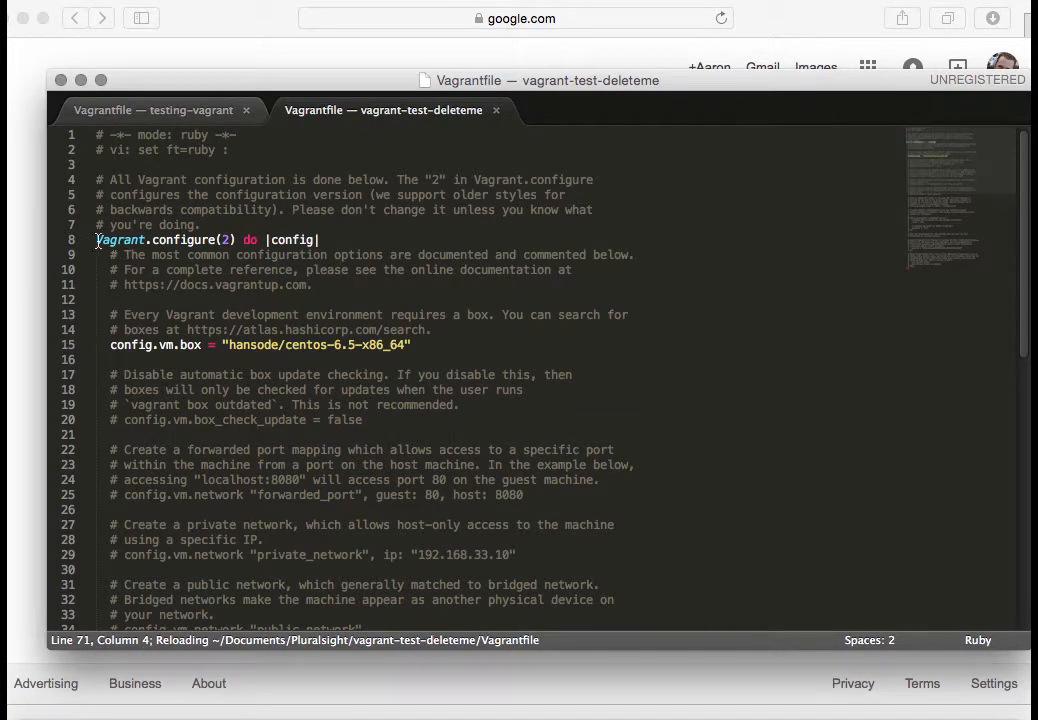
drag(95, 240, 320, 240)
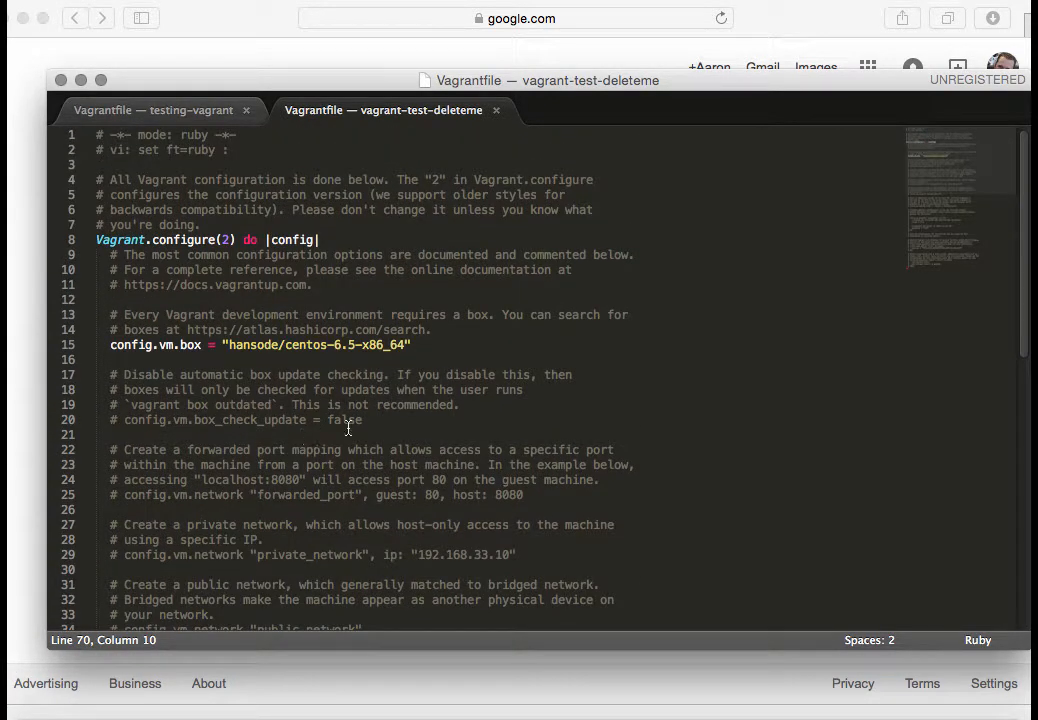
scroll(down, 3)
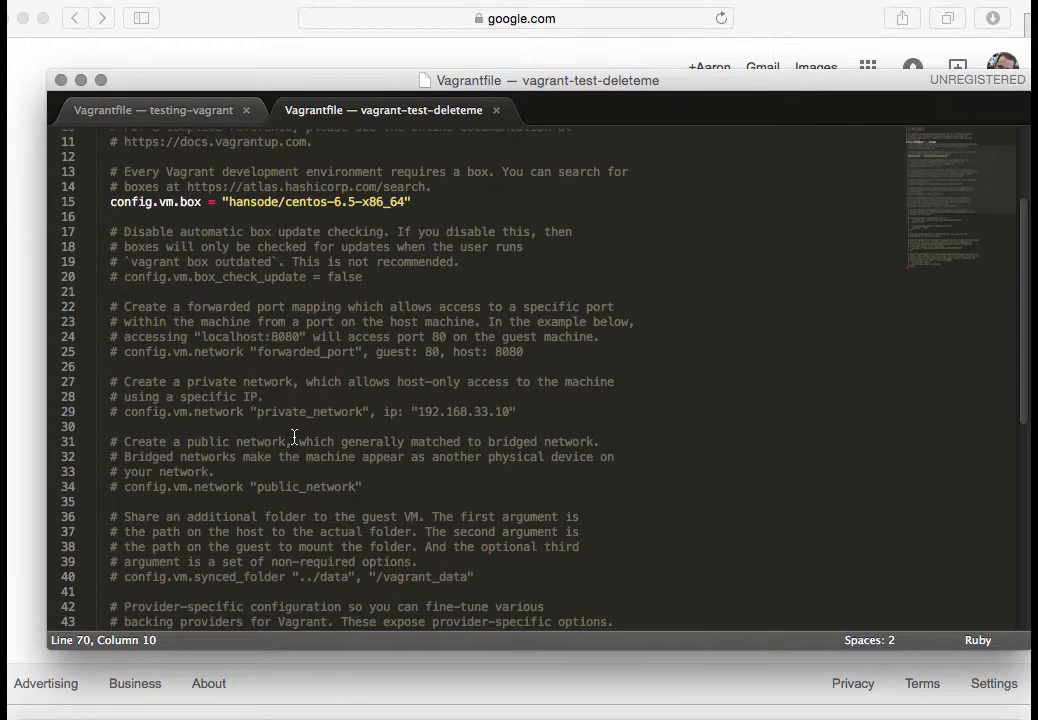
scroll(down, 3)
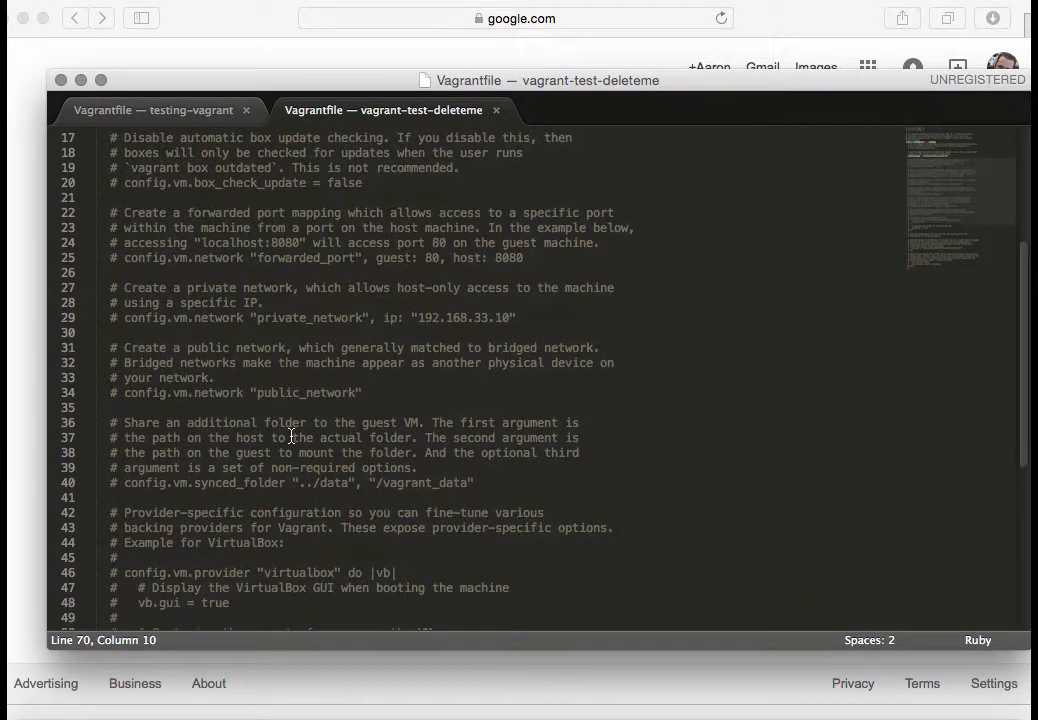
scroll(down, 3)
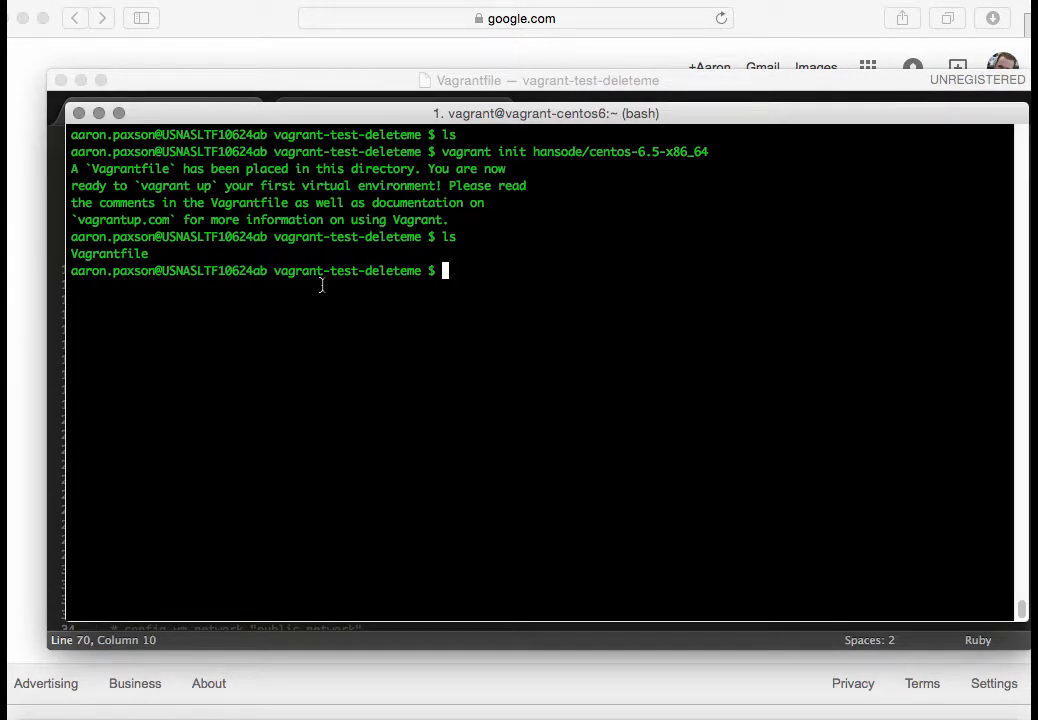
Step: Run vagrant up to download the hansode/centos-6.5-x86_64 box, then bring Safari forward
text(vagrant up)
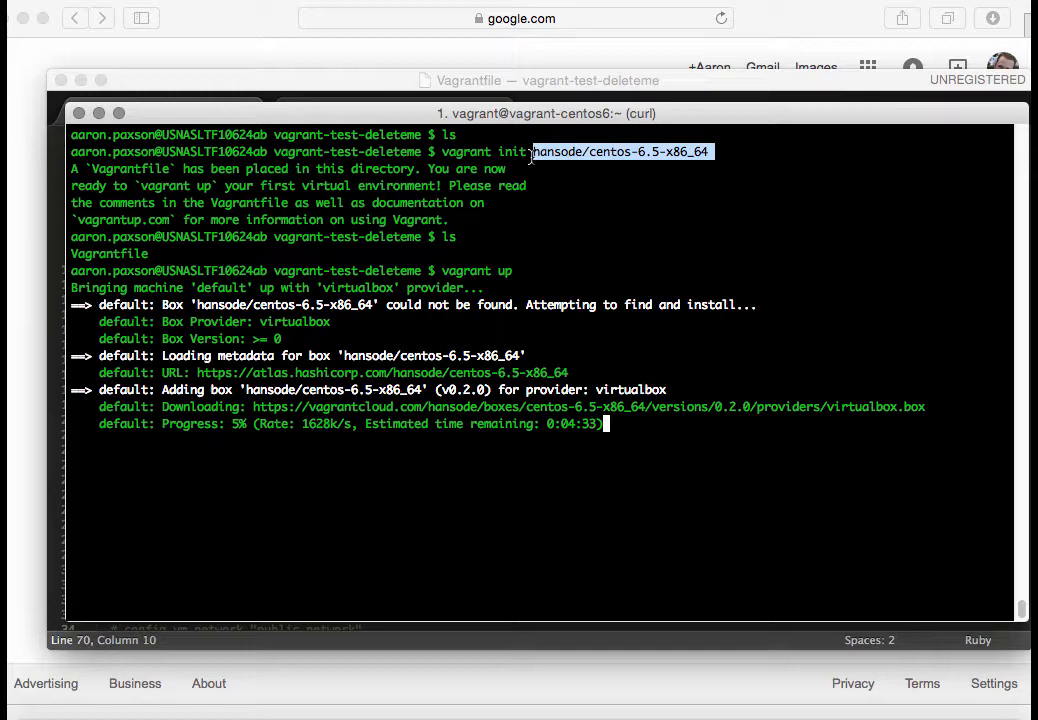
click(515, 18)
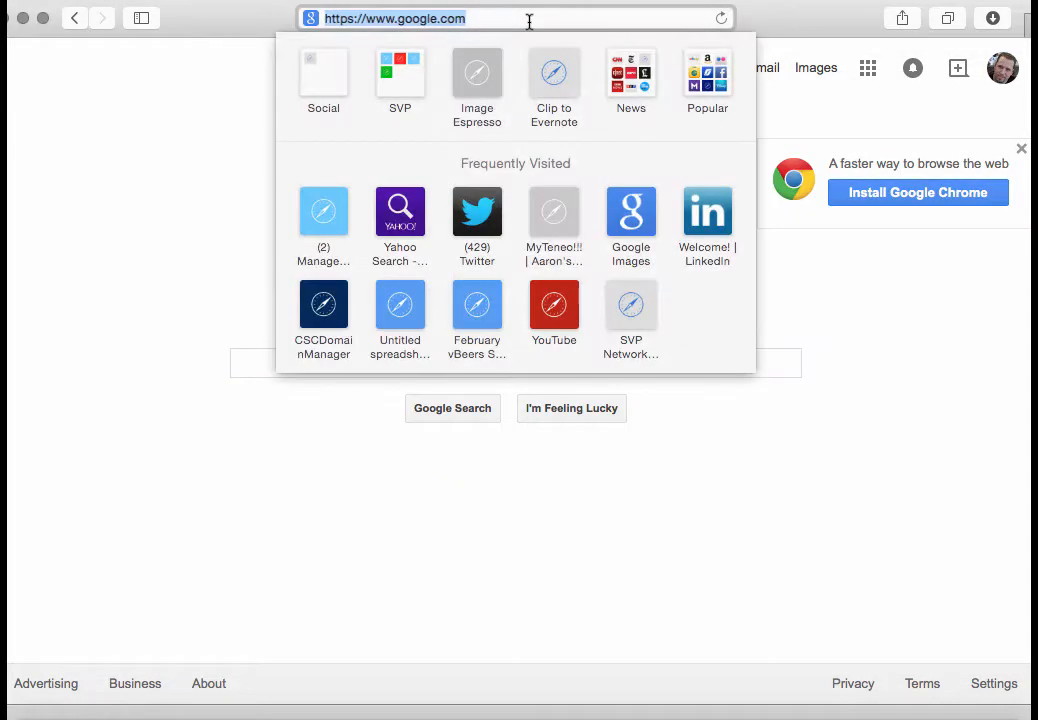
Step: Search Atlas for centos boxes and scroll to the bottom of the results
text(cagr)
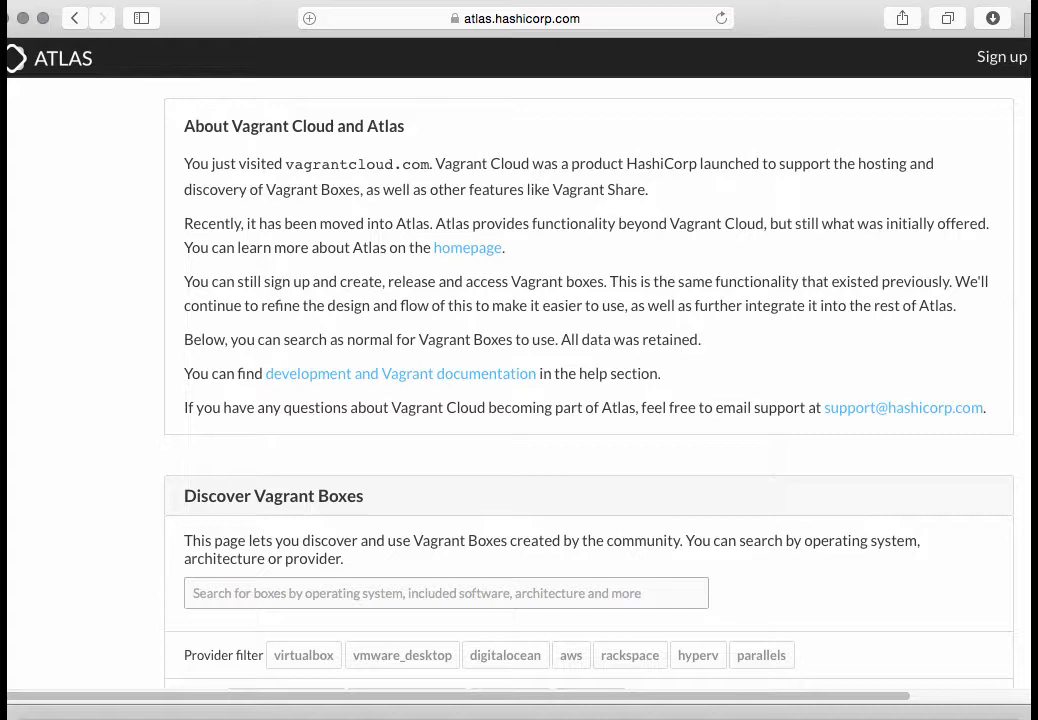
scroll(down, 3)
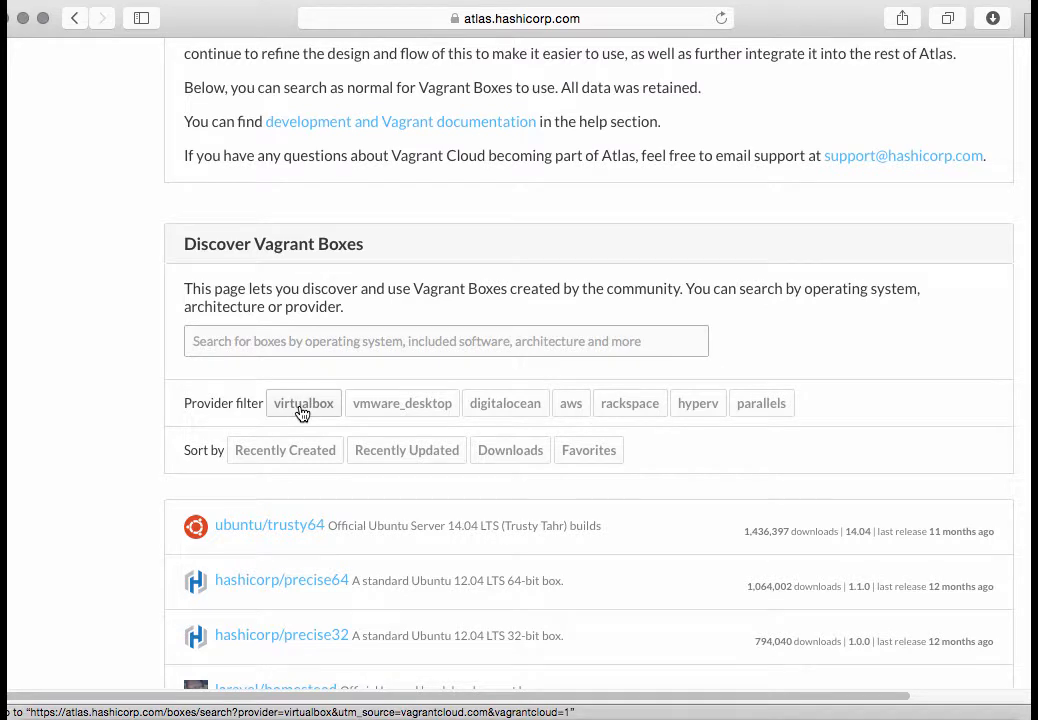
mouse_move(430, 411)
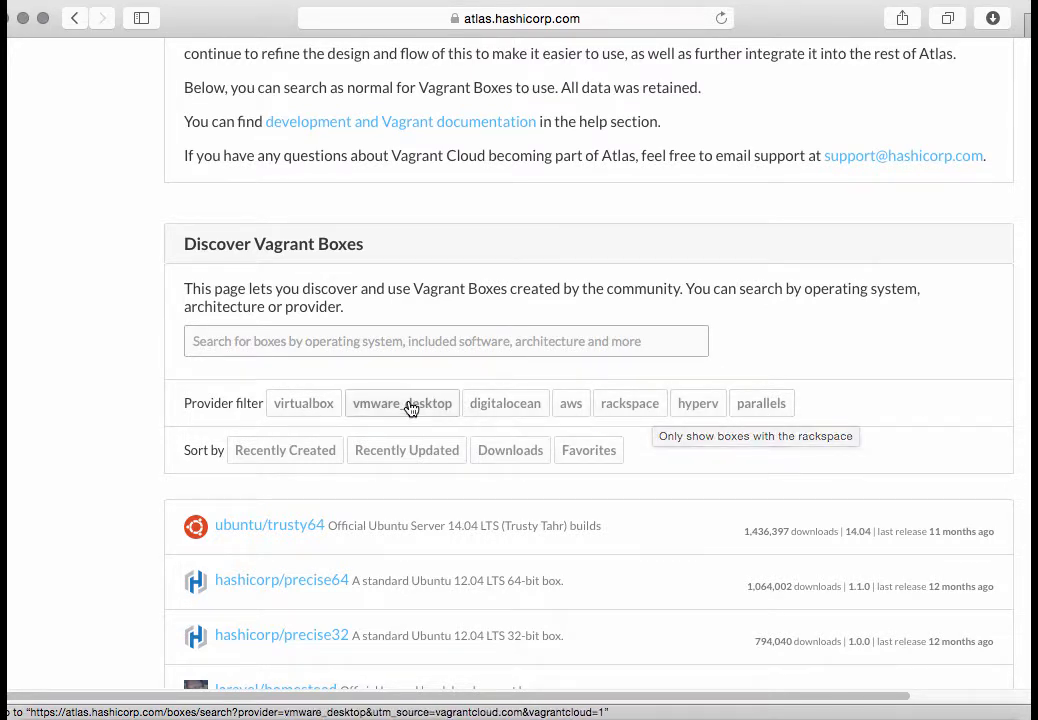
text(centos)
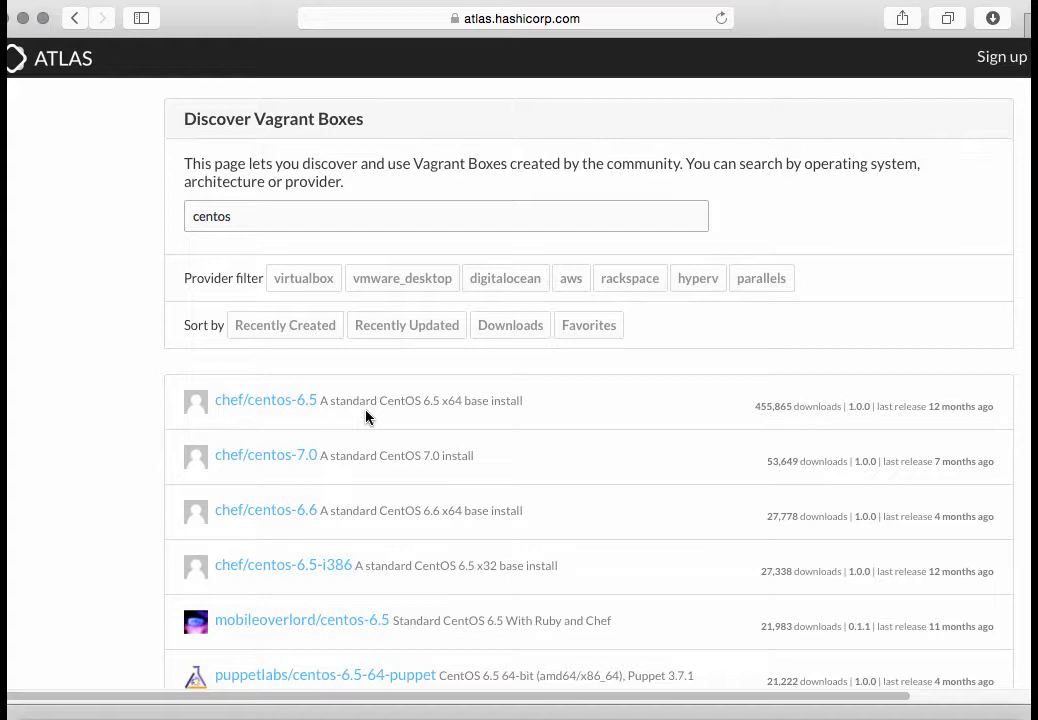
scroll(down, 3)
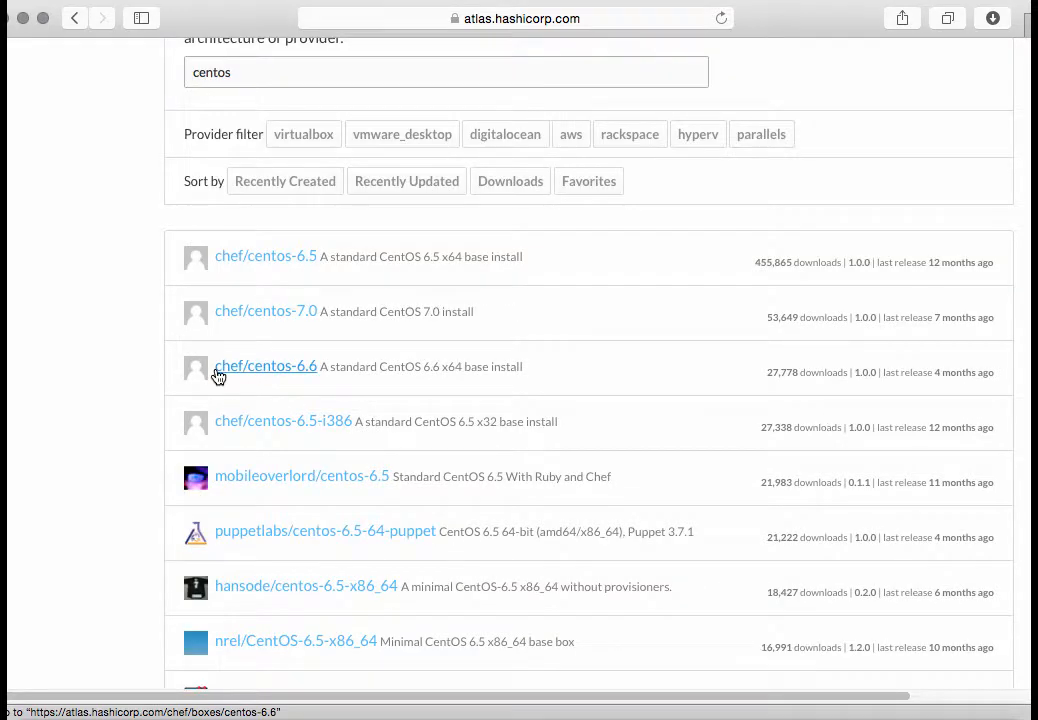
mouse_move(397, 597)
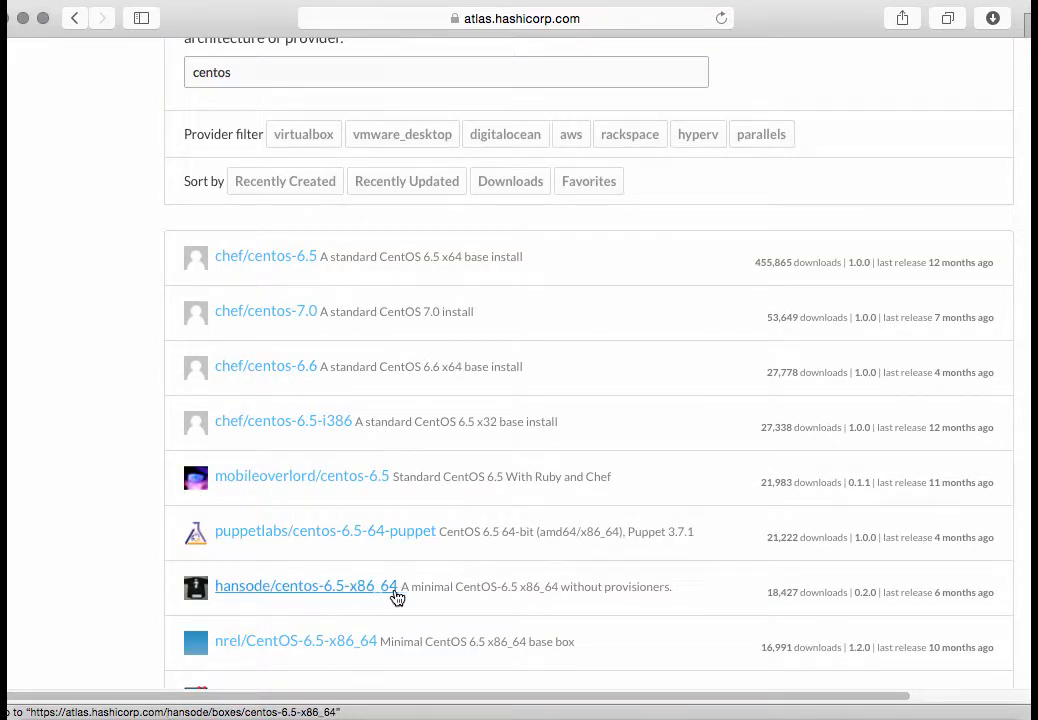
scroll(up, 3)
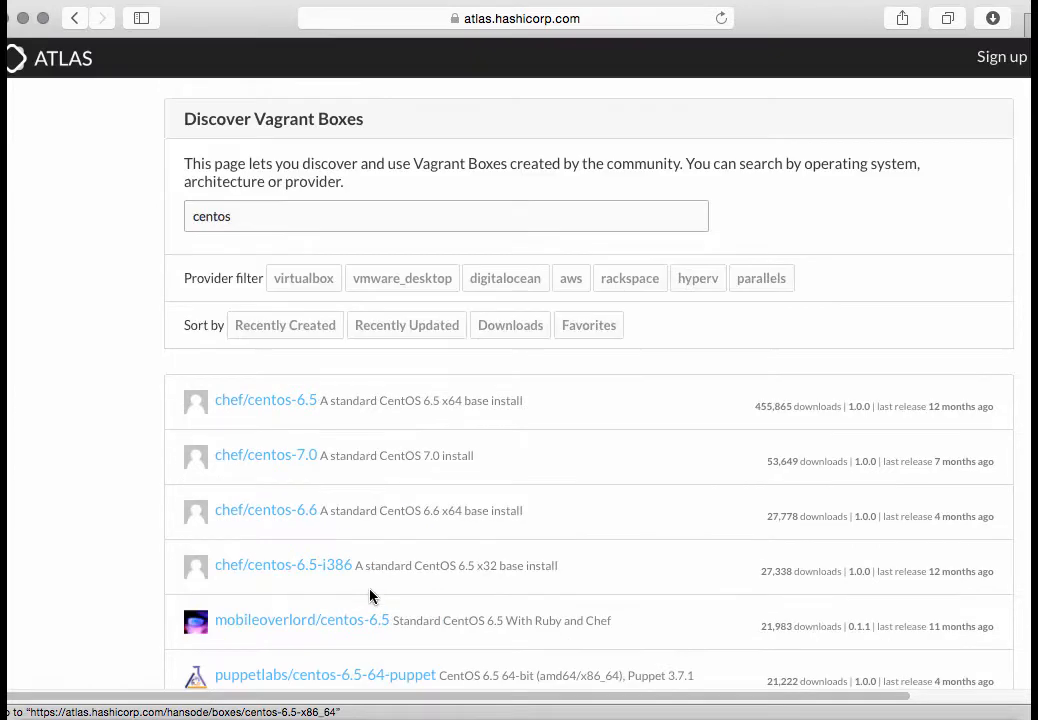
scroll(down, 3)
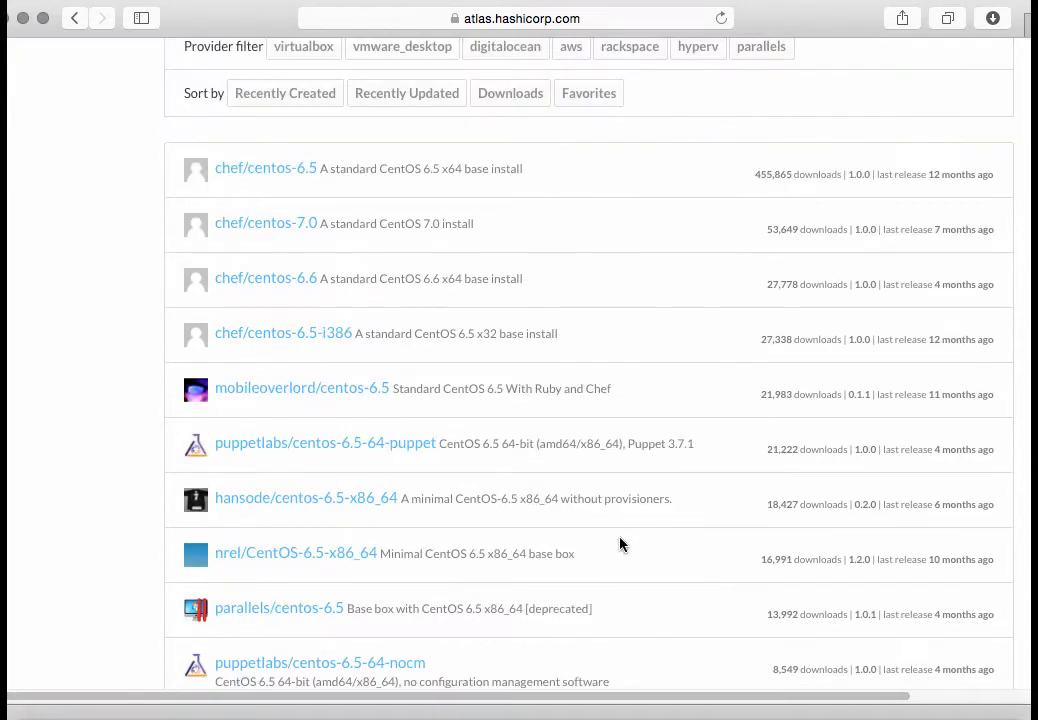
scroll(down, 3)
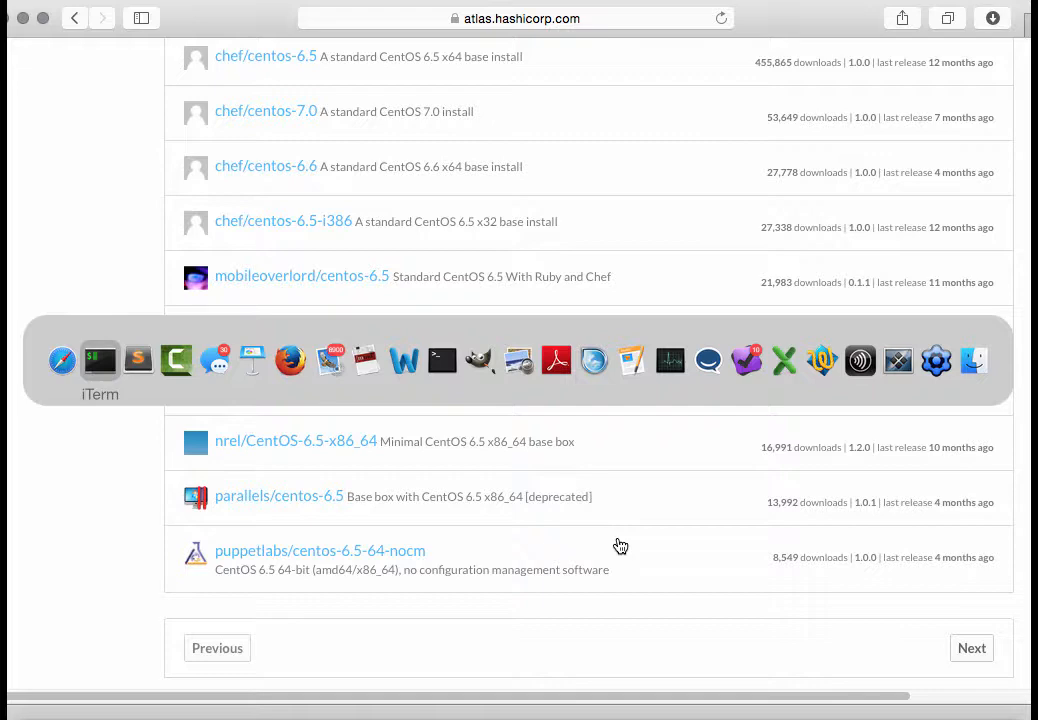
Step: Switch back to iTerm to view the finished vagrant up boot output
click(99, 360)
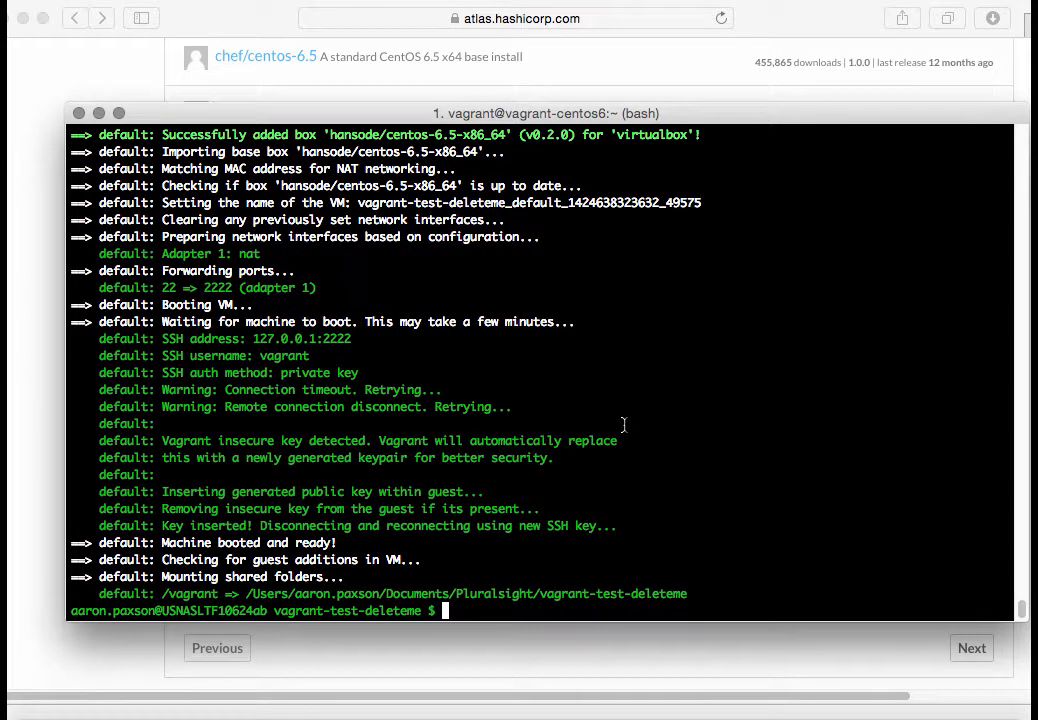
Step: Run vboxmanage list runningvms, then vagrant ssh into the CentOS VM and exit
text(v)
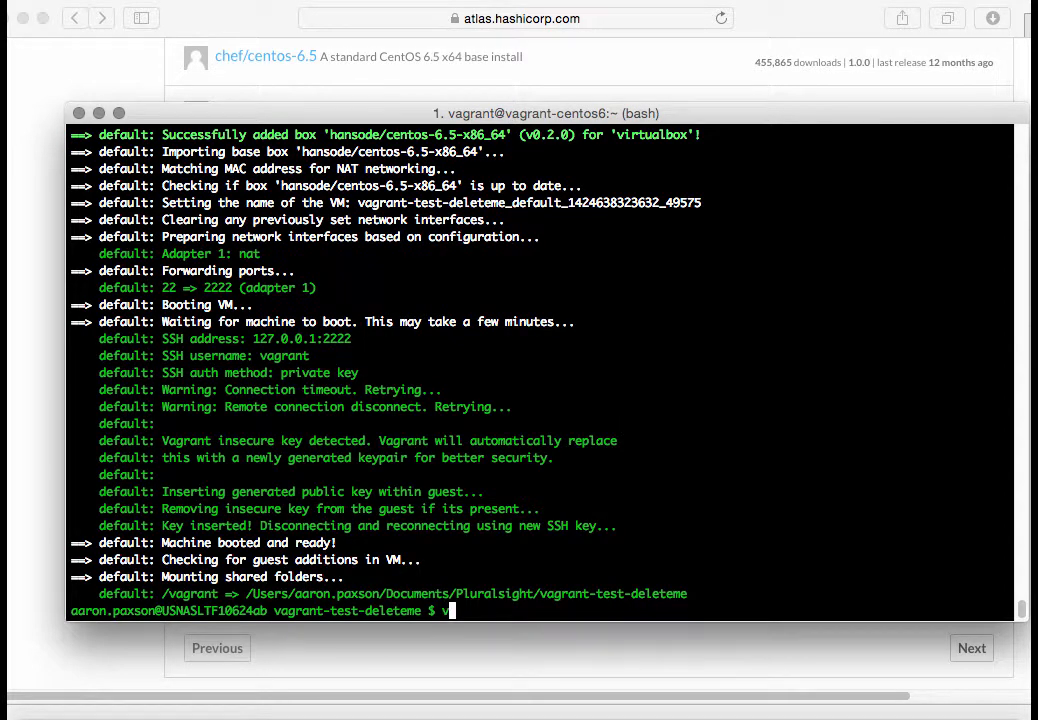
text(boxmanage)
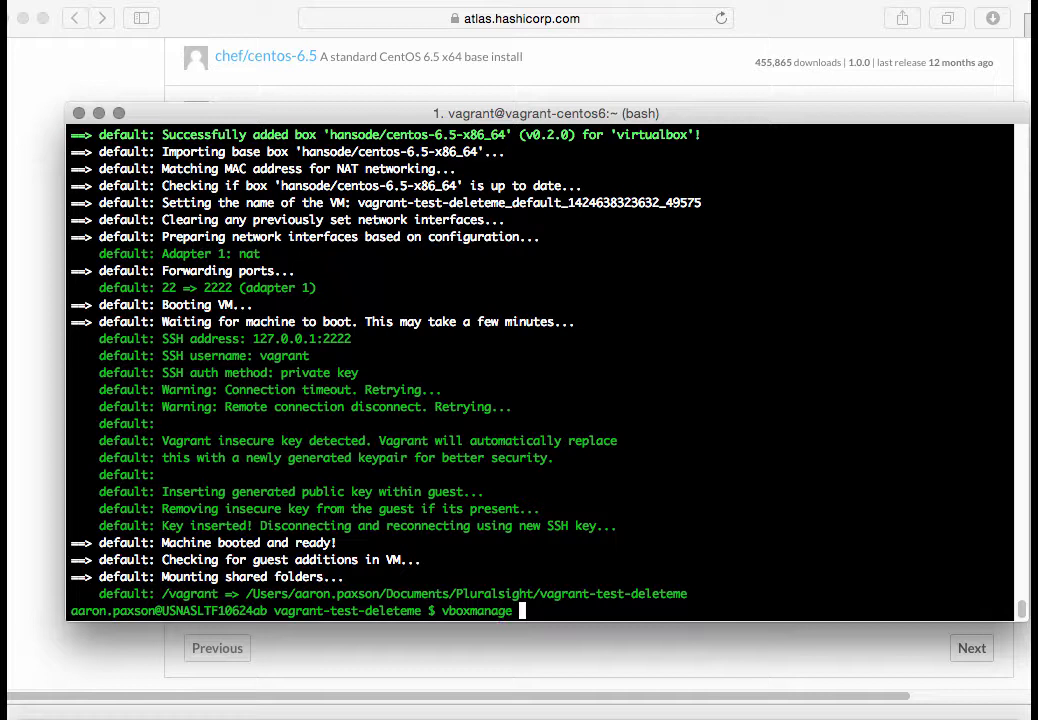
text(list)
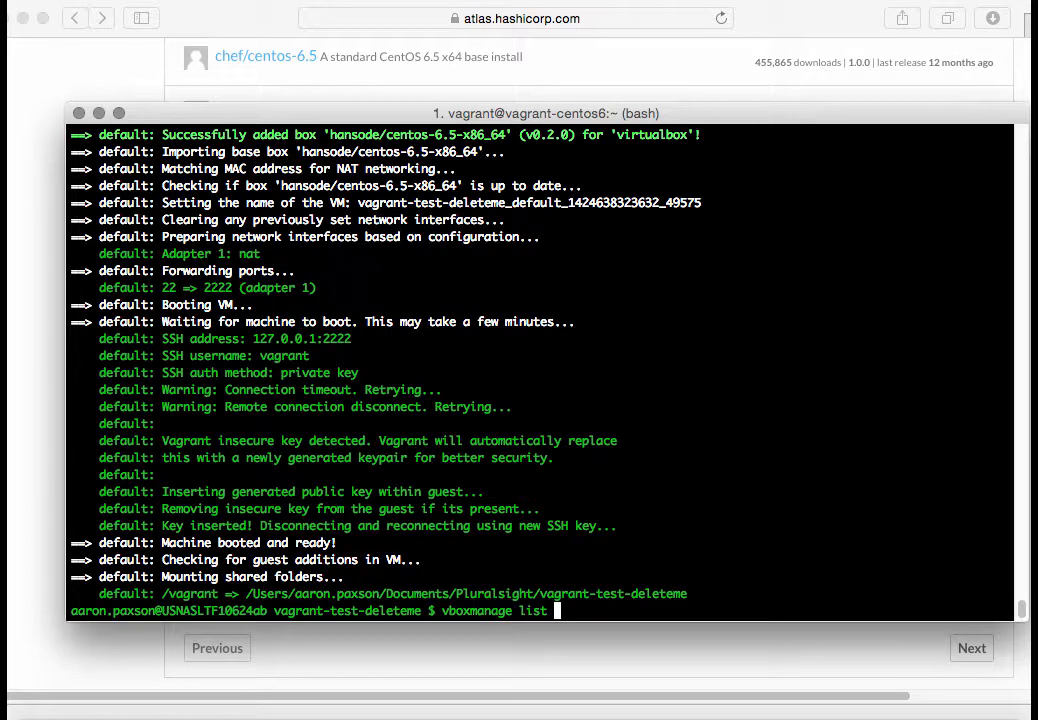
text(runningvms)
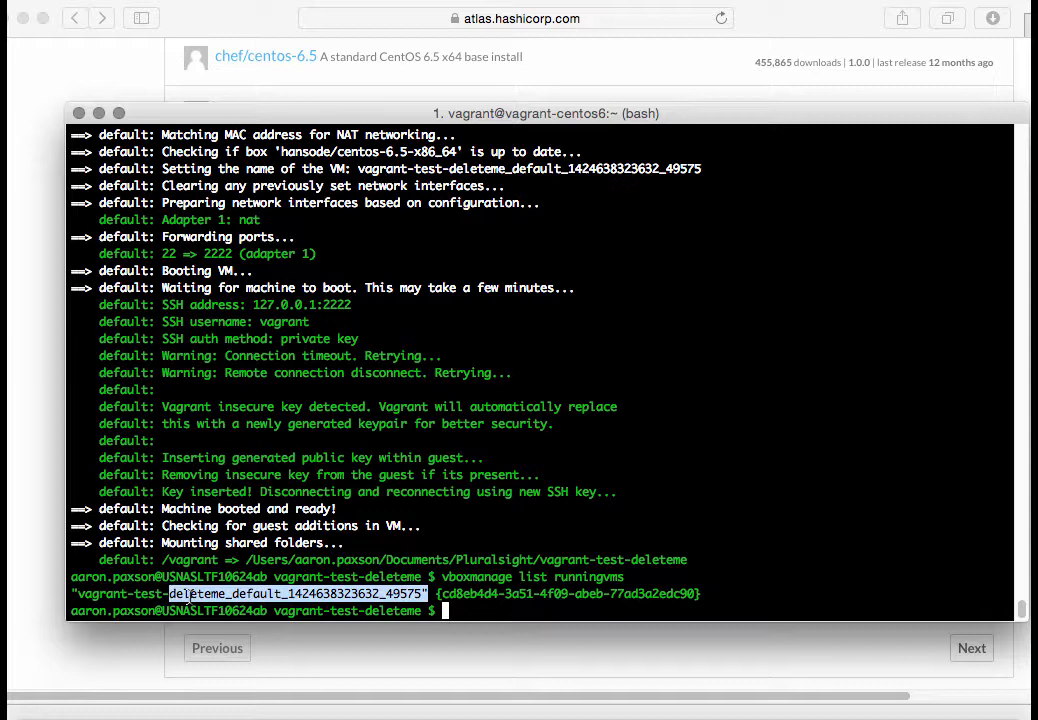
text(vagrant ssh)
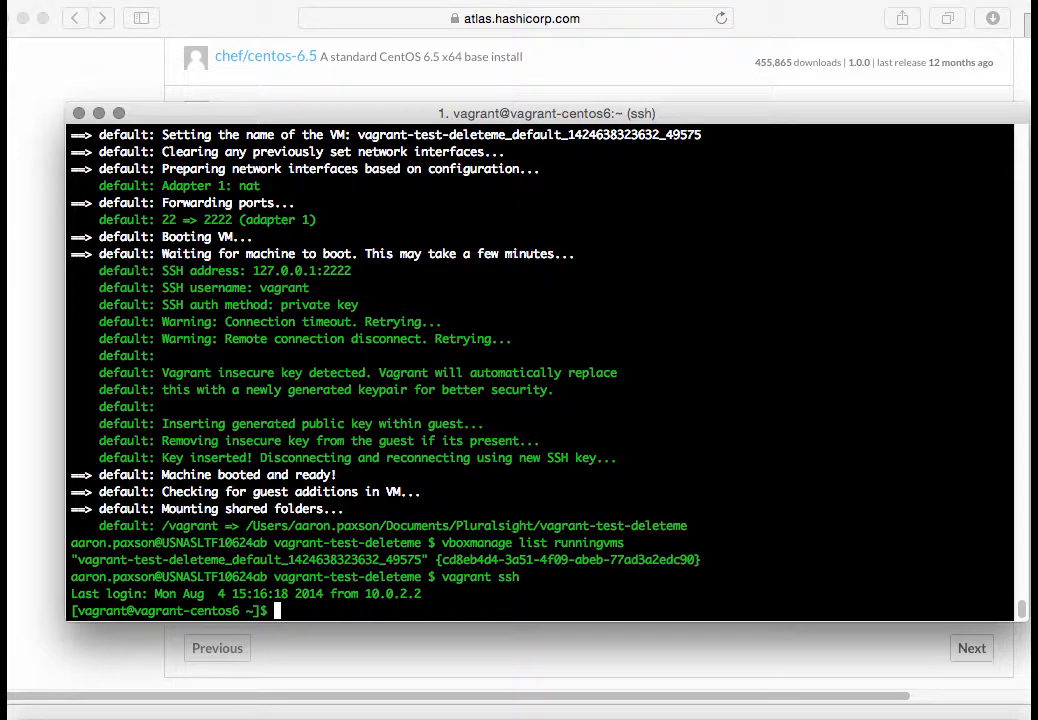
text(exit)
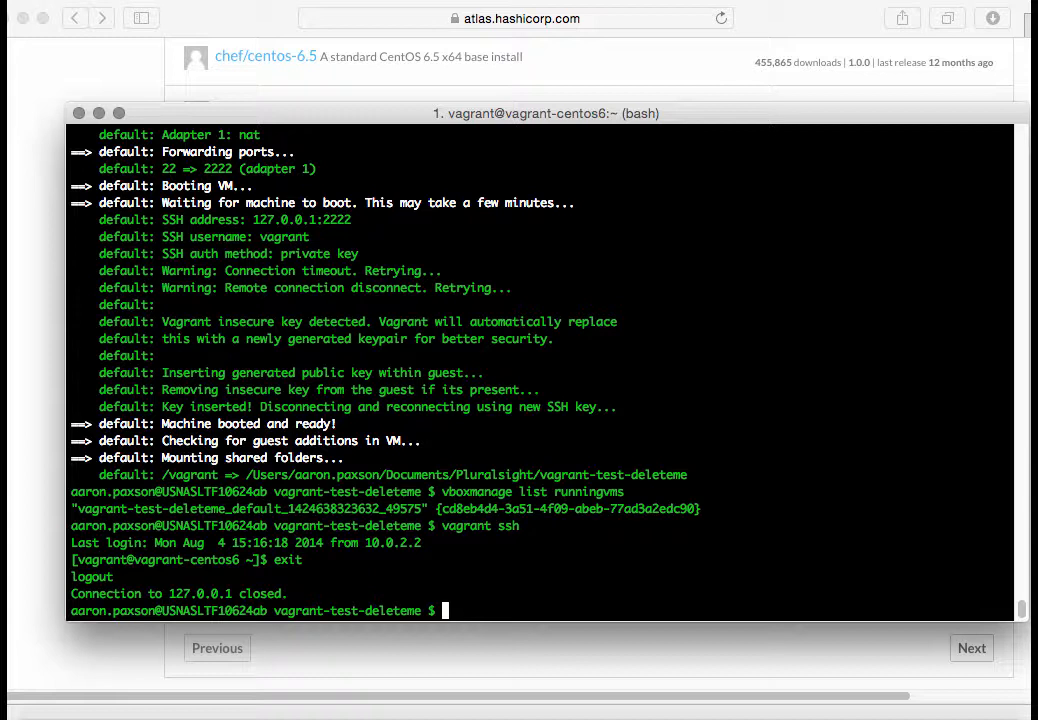
text(vagrant)
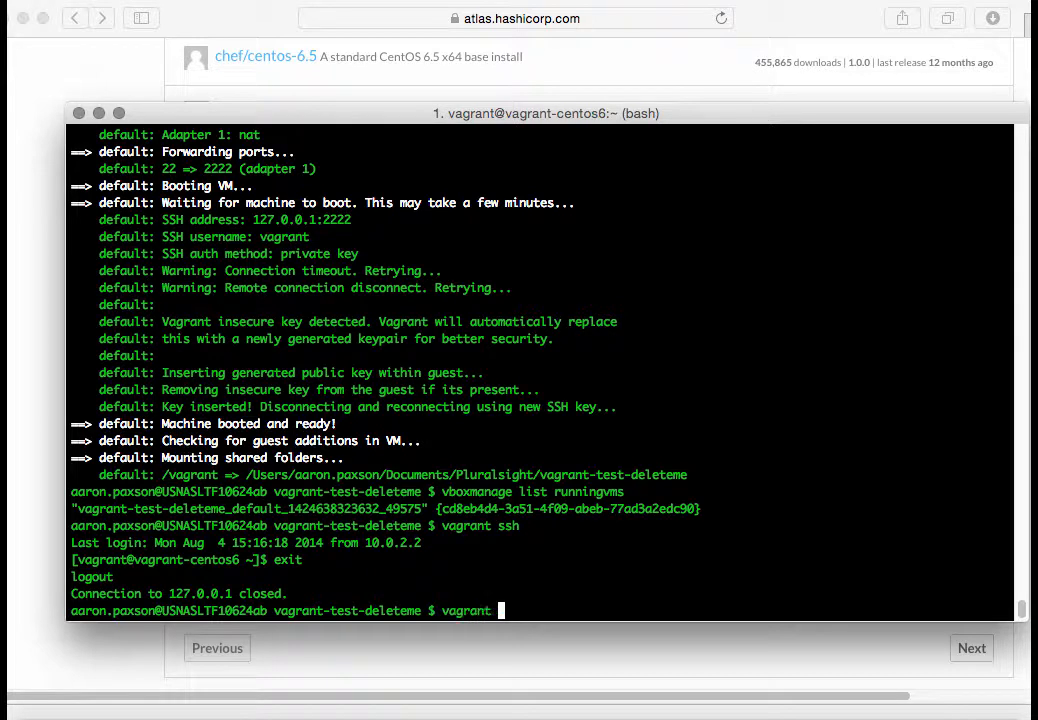
Step: Remove the CentOS VM and its drives with vagrant destroy, confirming with y
text(suspend)
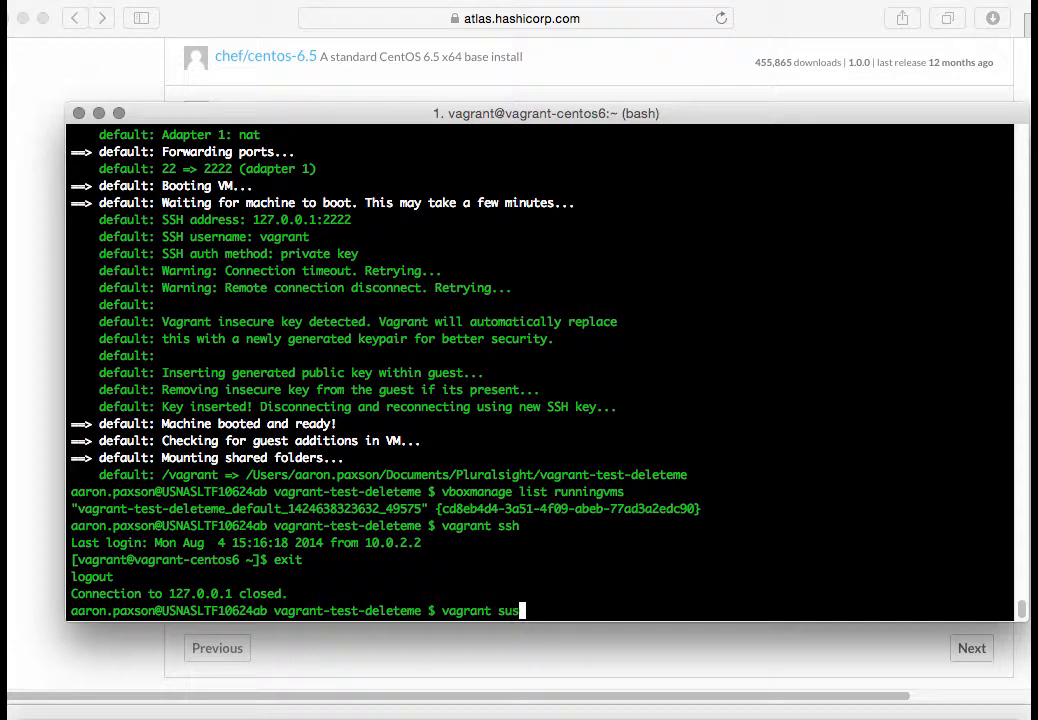
text(halt)
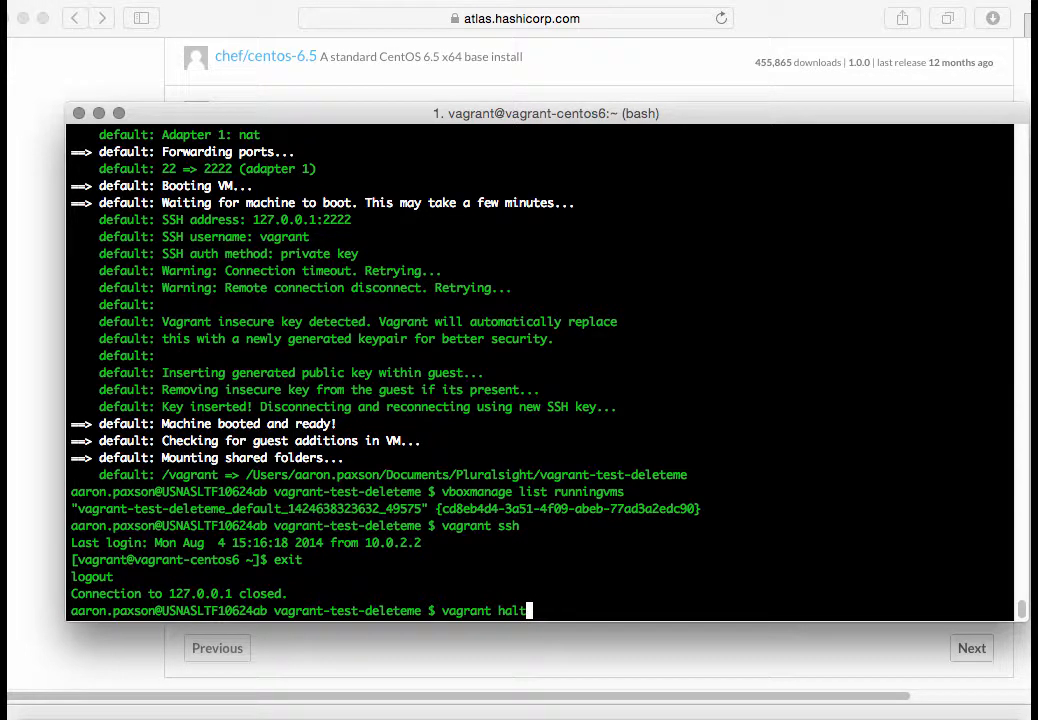
key(Backspace)
text(desto)
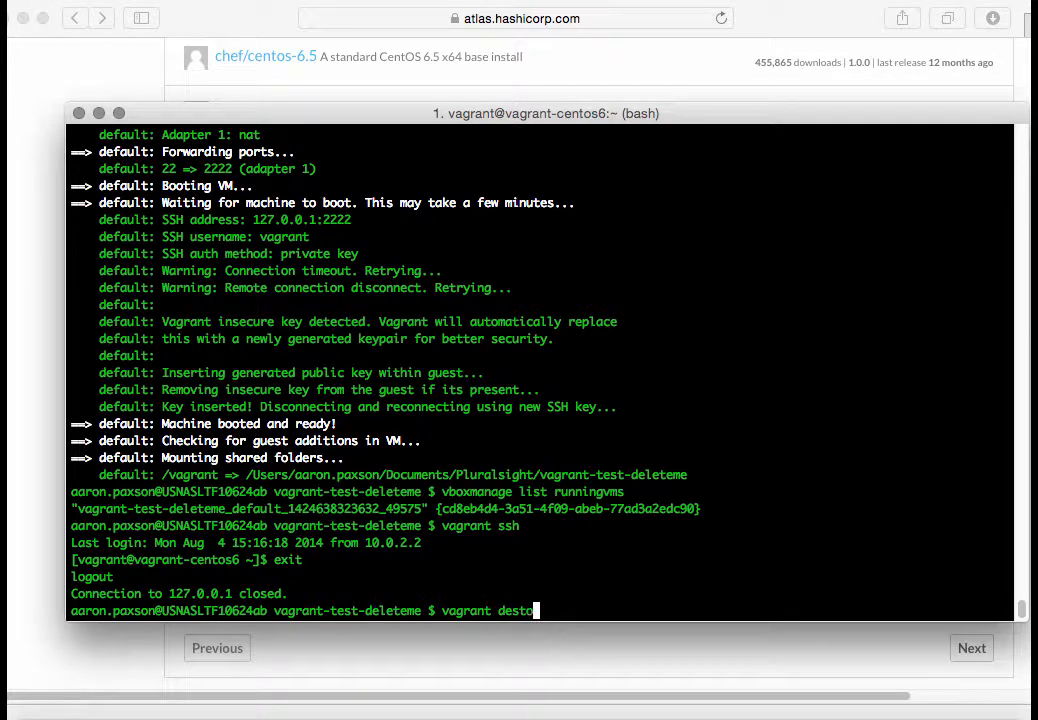
text(y)
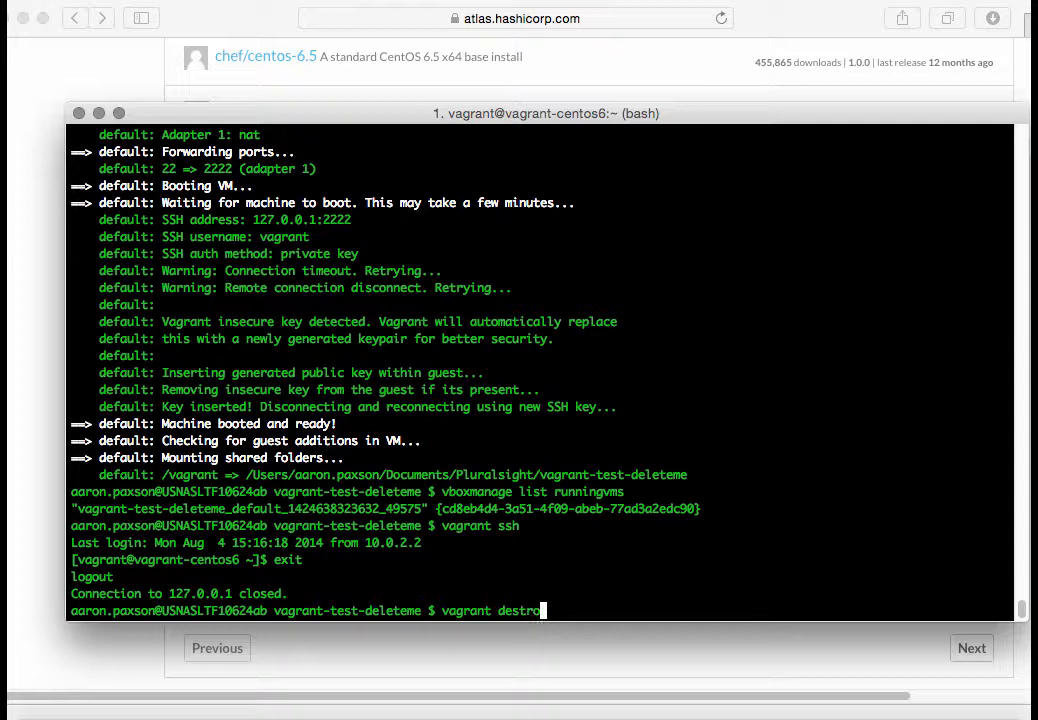
text(y)
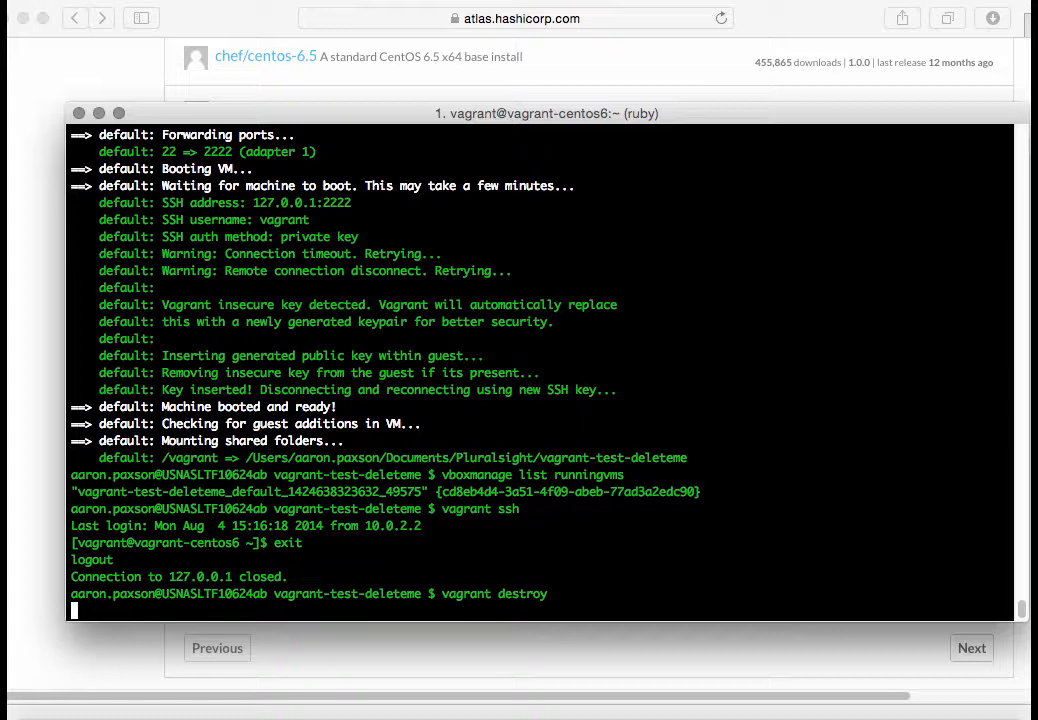
text(y)
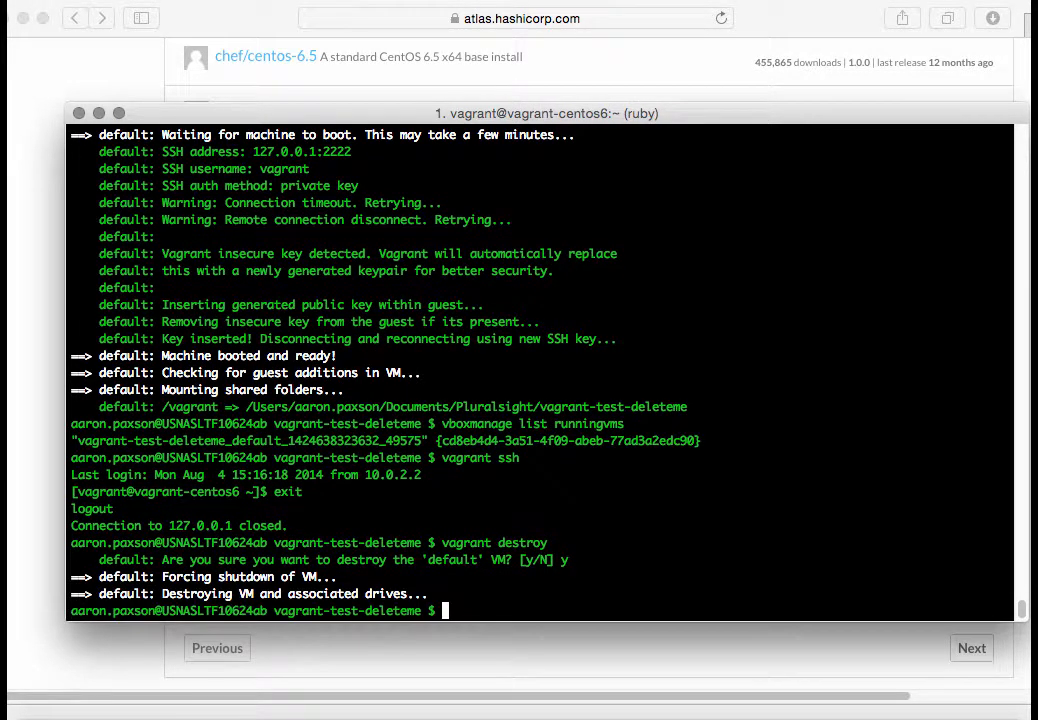
text(vagrant ssh)
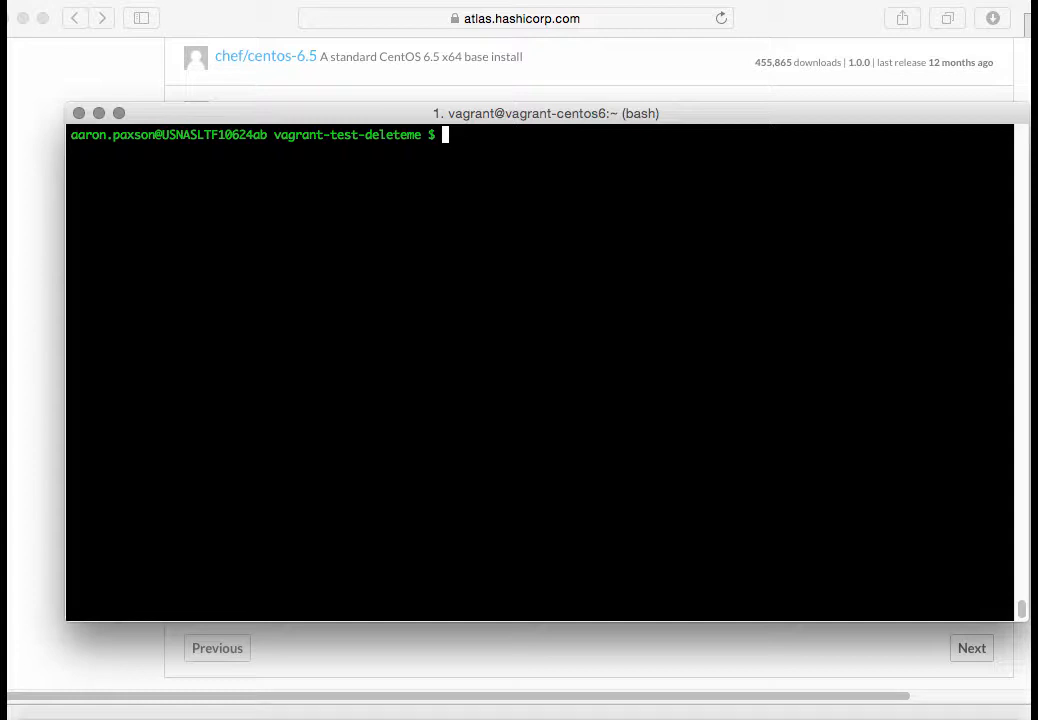
Step: Change into ../testing-vagrant/ and list its single Vagrantfile
text(cd)
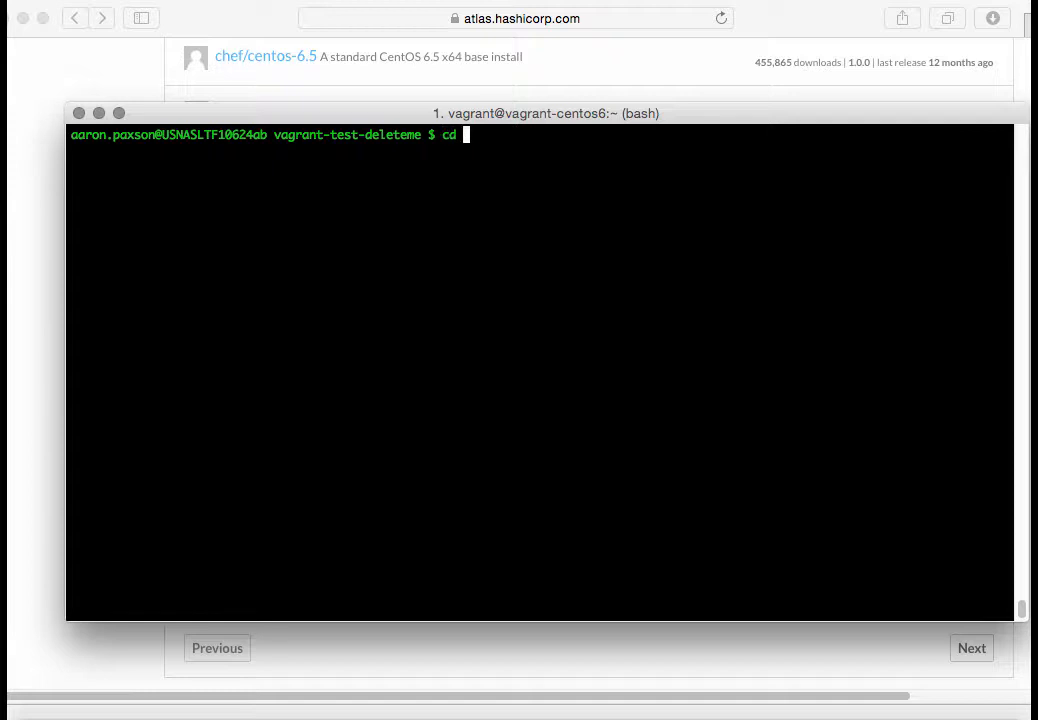
text(../testing-vagrant/)
text(ls)
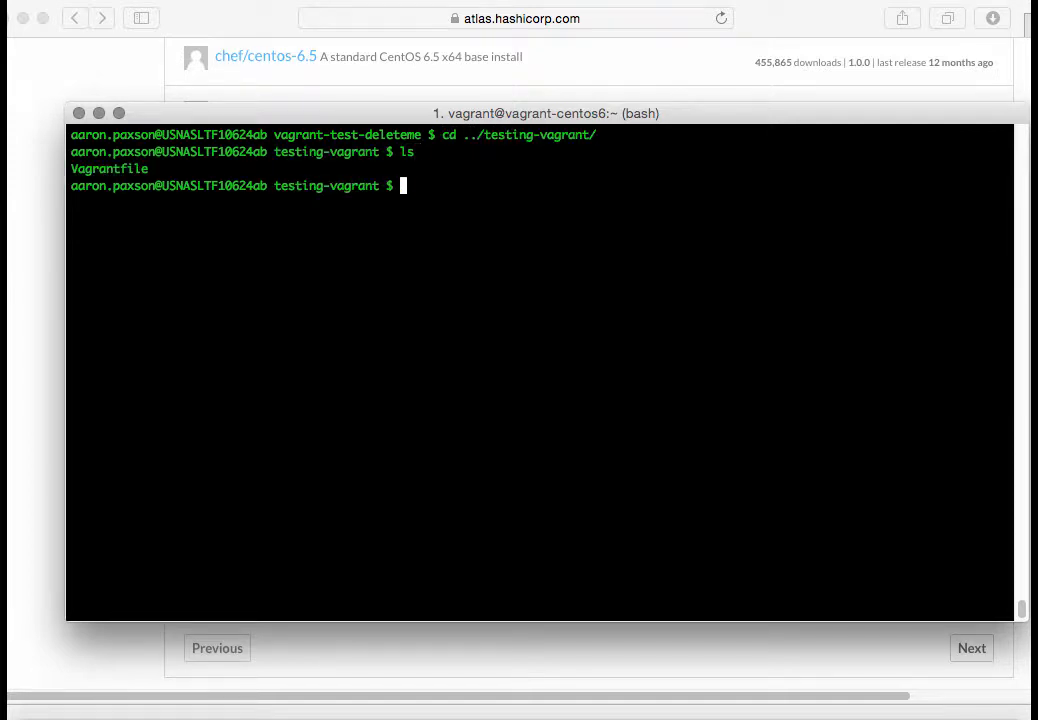
mouse_move(490, 607)
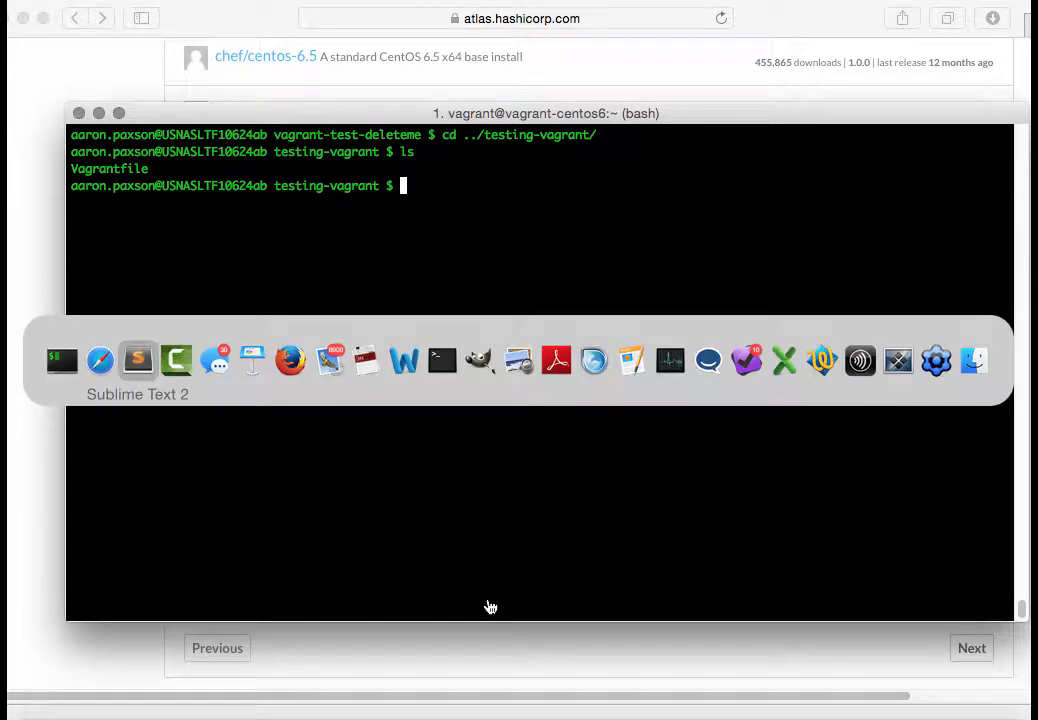
click(137, 360)
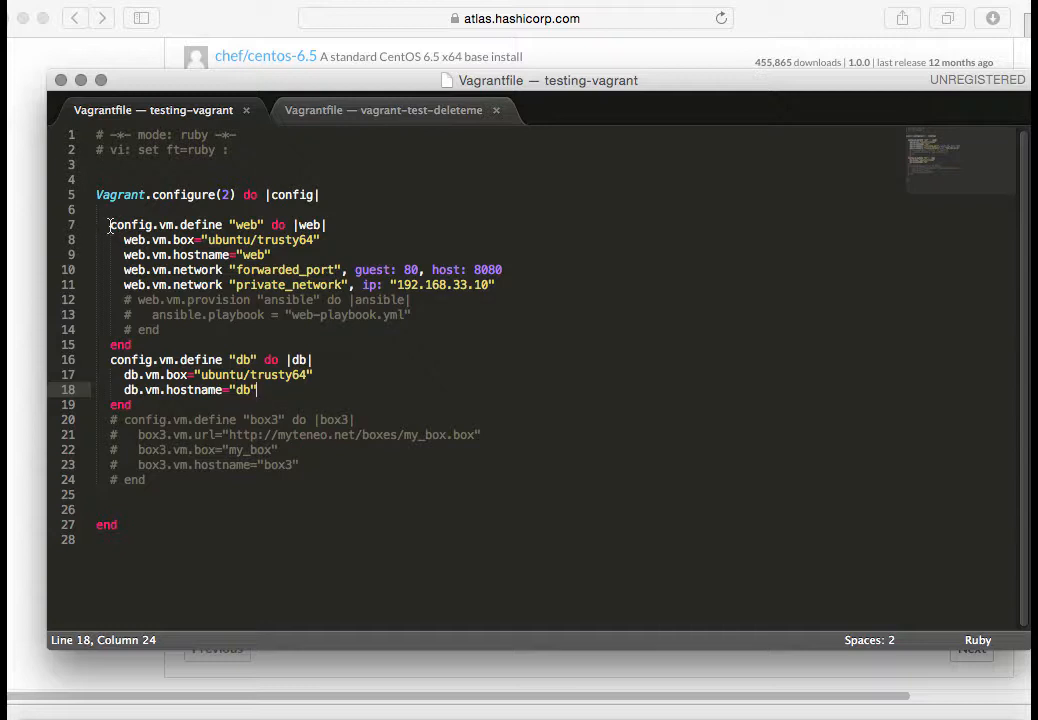
drag(110, 224, 325, 224)
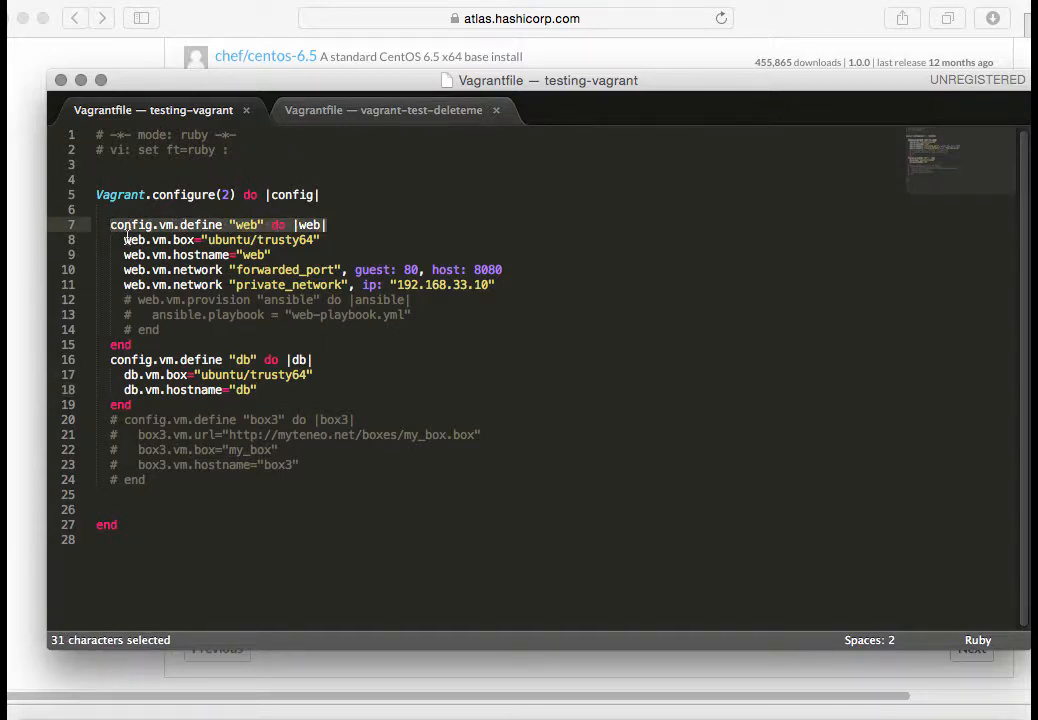
click(281, 254)
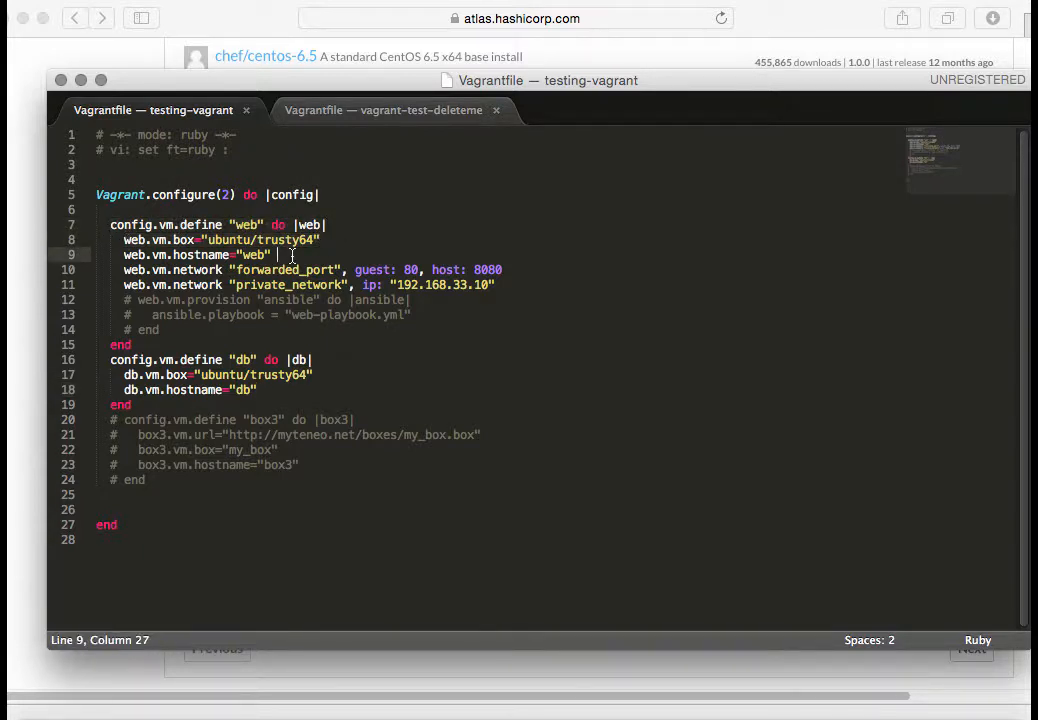
double_click(253, 254)
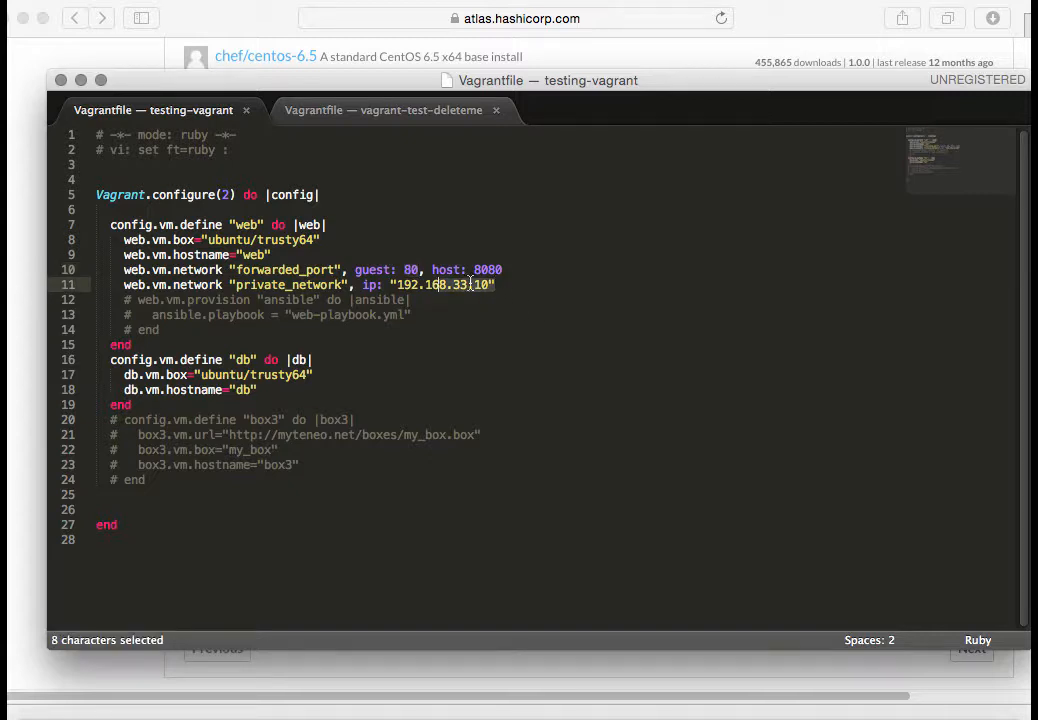
click(398, 284)
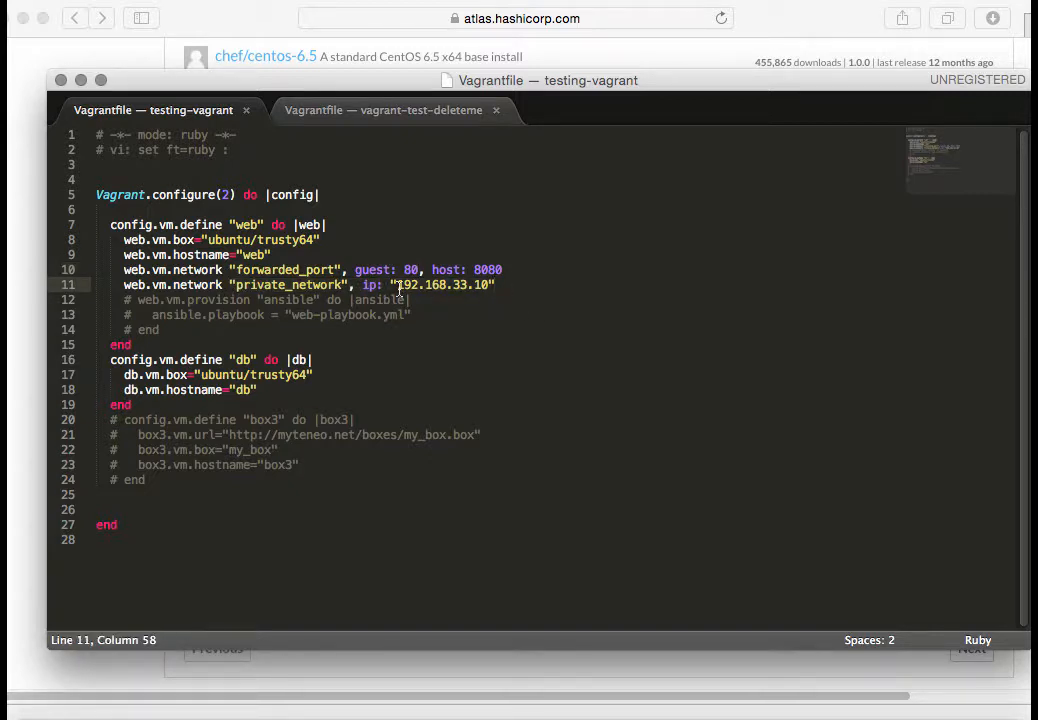
Step: Toggle comments on the web machine's ansible block (lines 12–14), leaving it commented out
drag(125, 314, 145, 329)
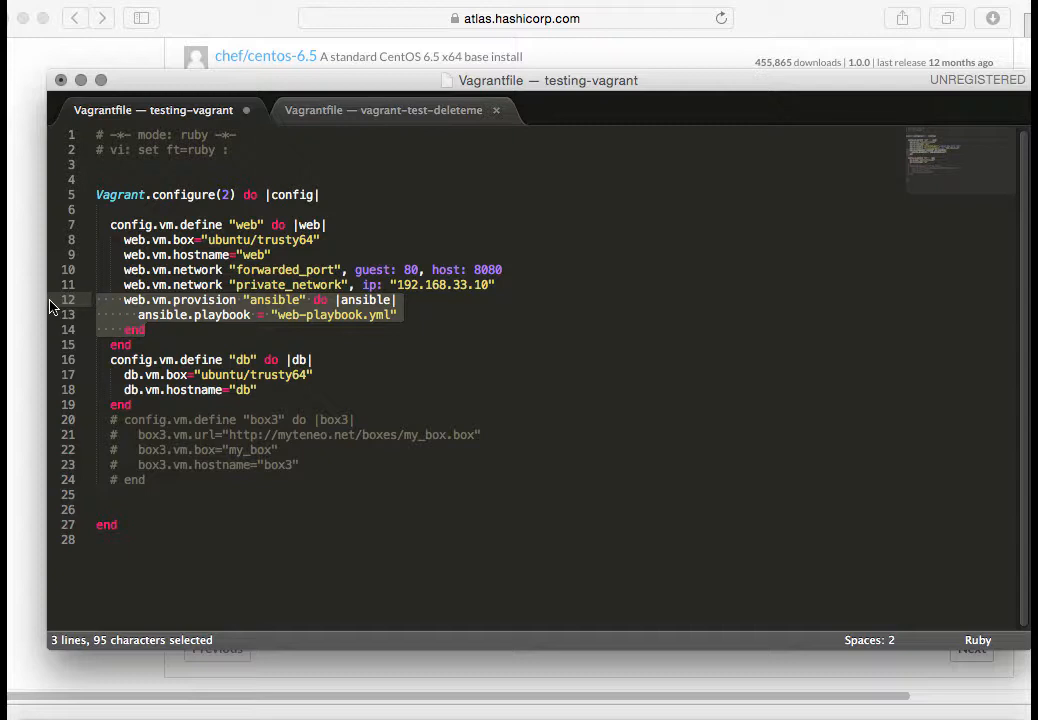
mouse_move(205, 313)
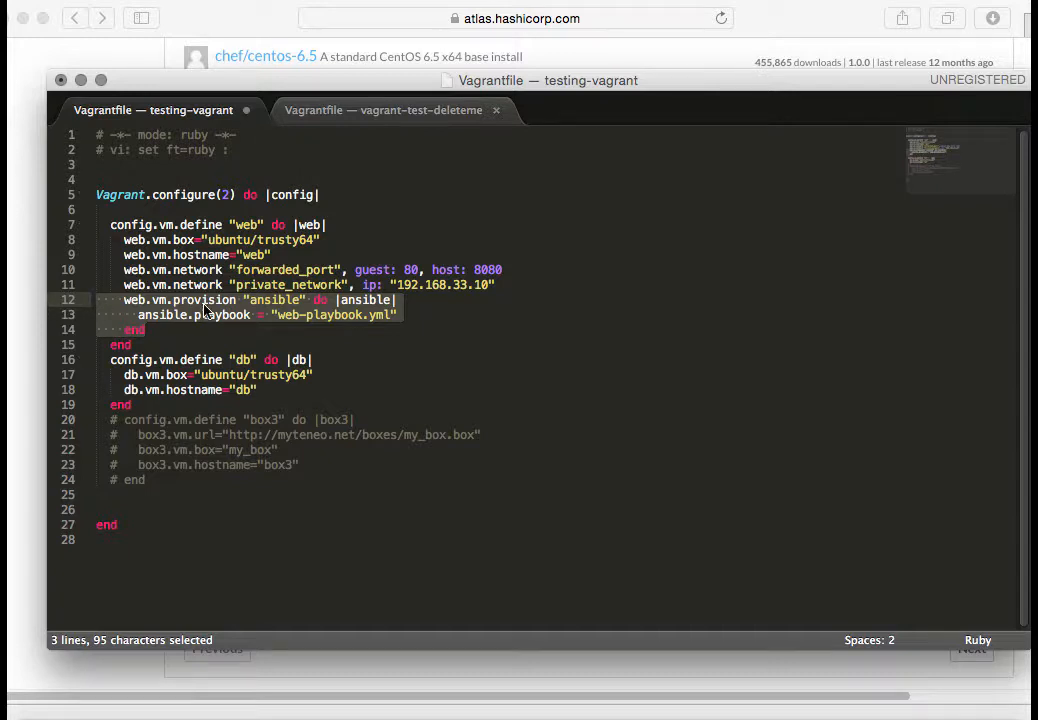
mouse_move(240, 303)
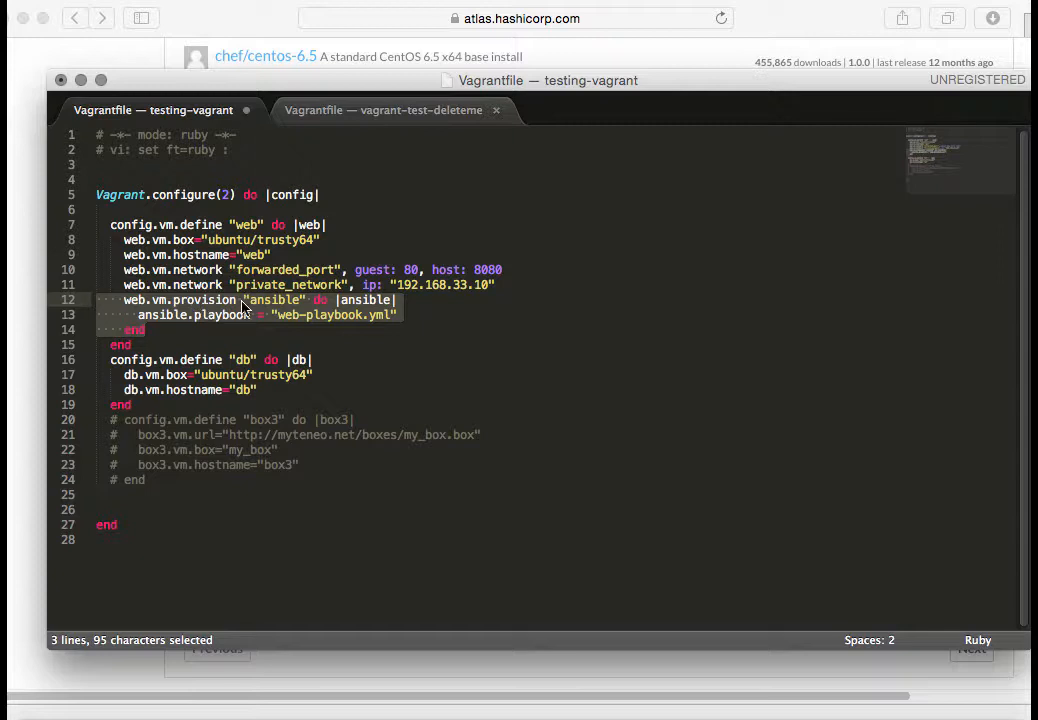
mouse_move(280, 321)
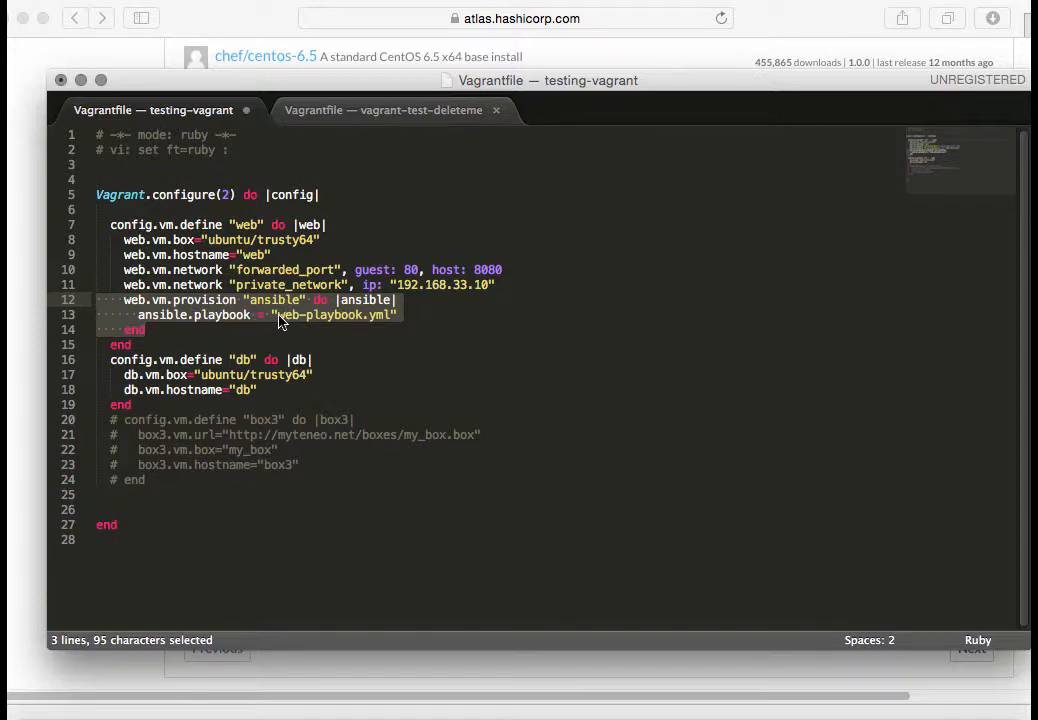
mouse_move(398, 322)
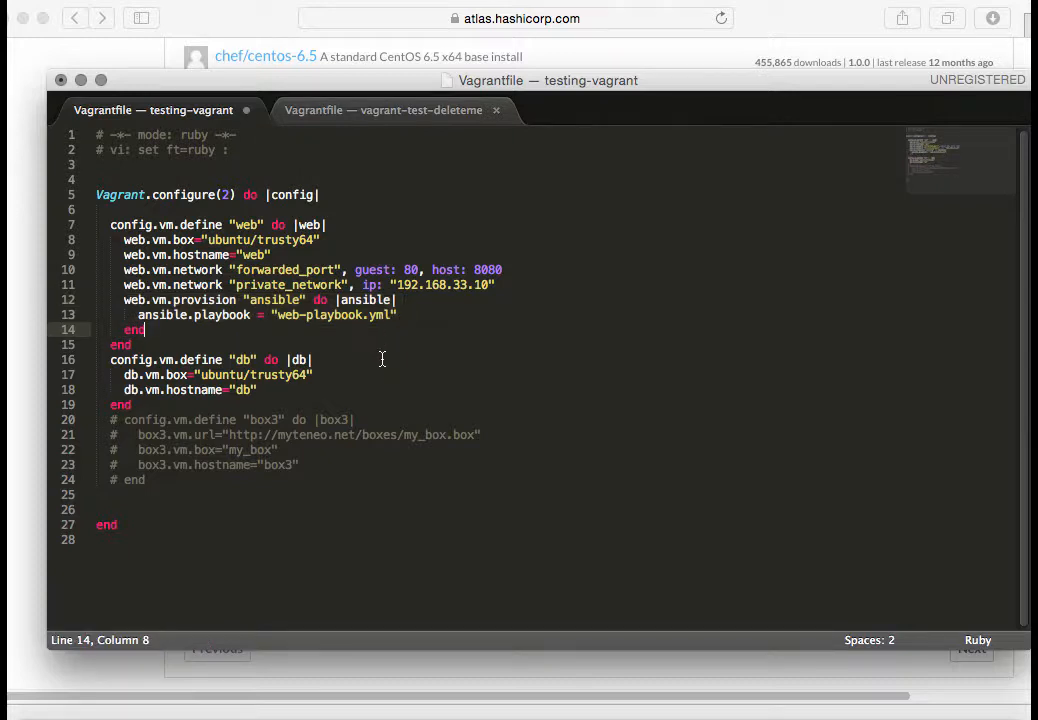
drag(124, 299, 145, 329)
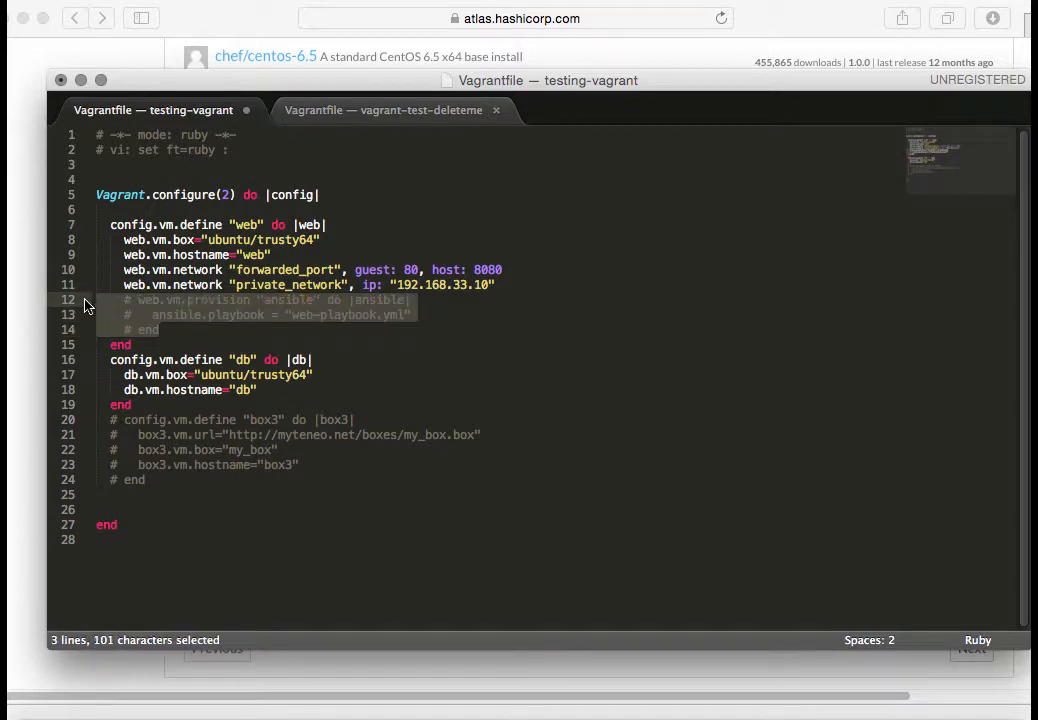
click(167, 329)
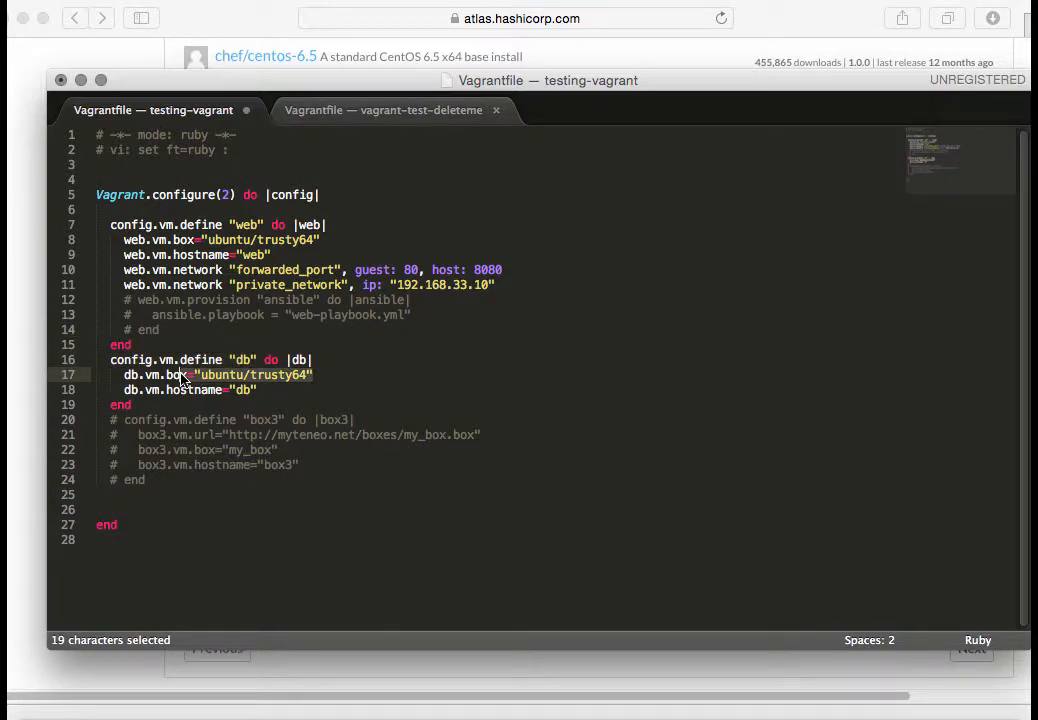
click(258, 390)
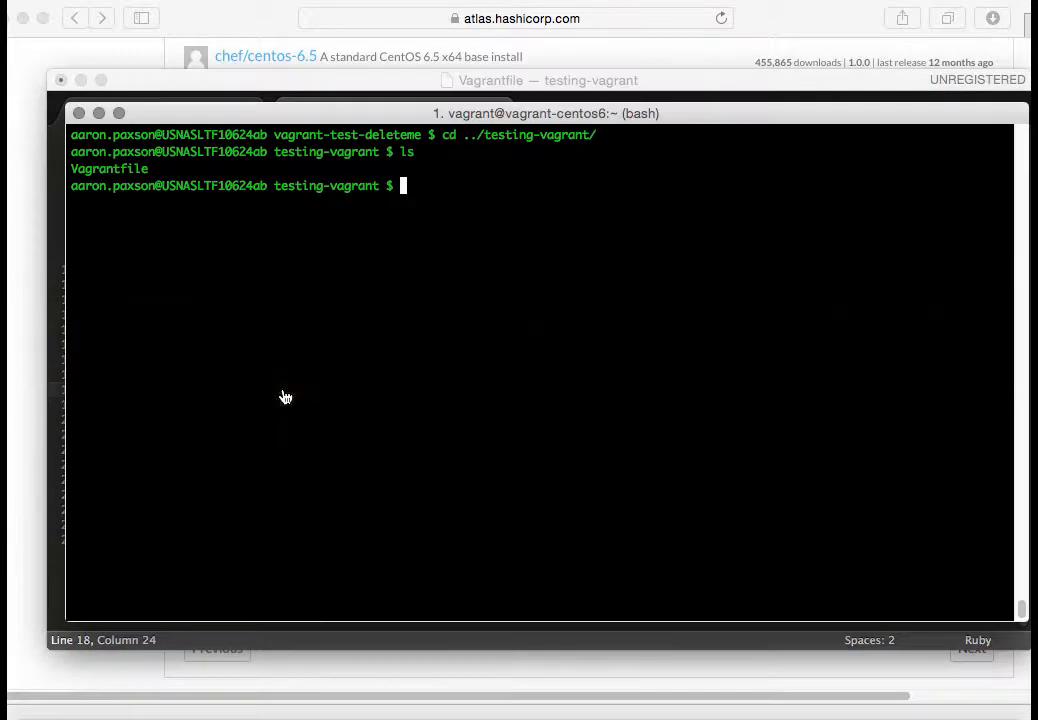
Step: Run vagrant up in testing-vagrant to boot the web and db trusty64 machines
text(vagrant up)
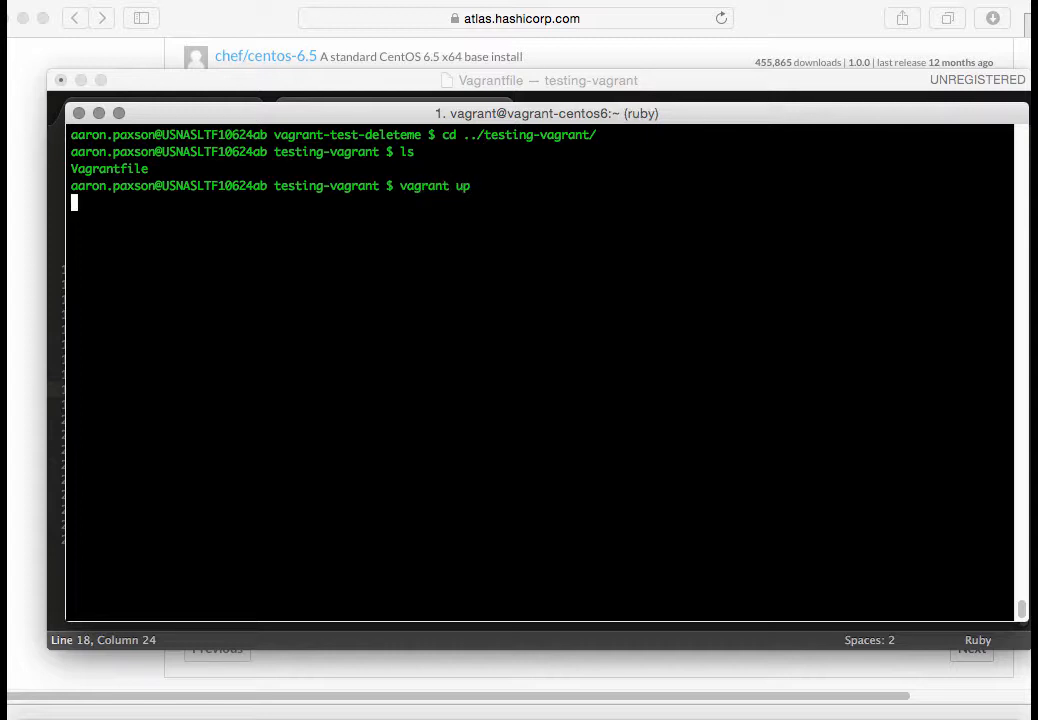
key(Return)
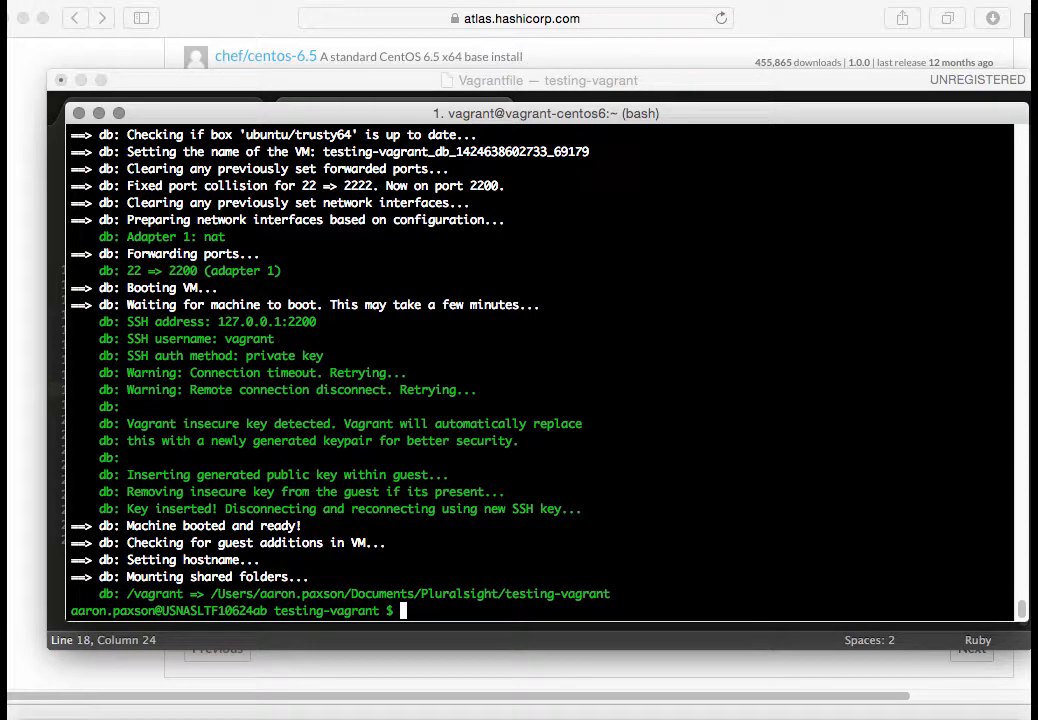
Step: List running VirtualBox VMs with vboxmanage to confirm testing-vagrant web and db are running
text(v)
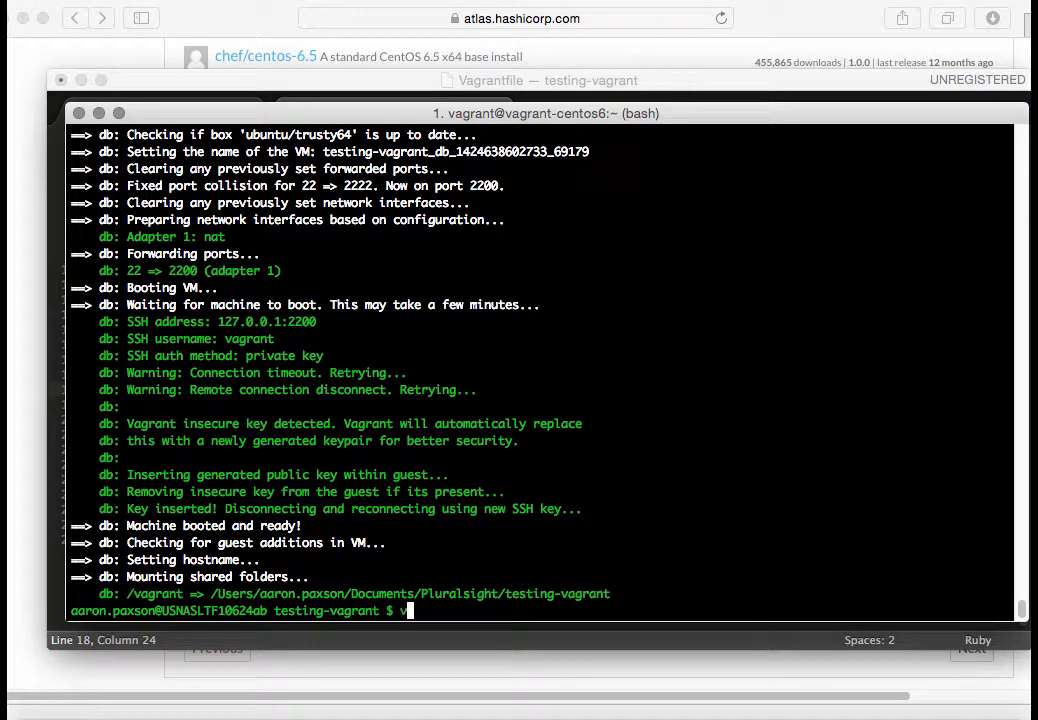
text(boxmanage list runningvms)
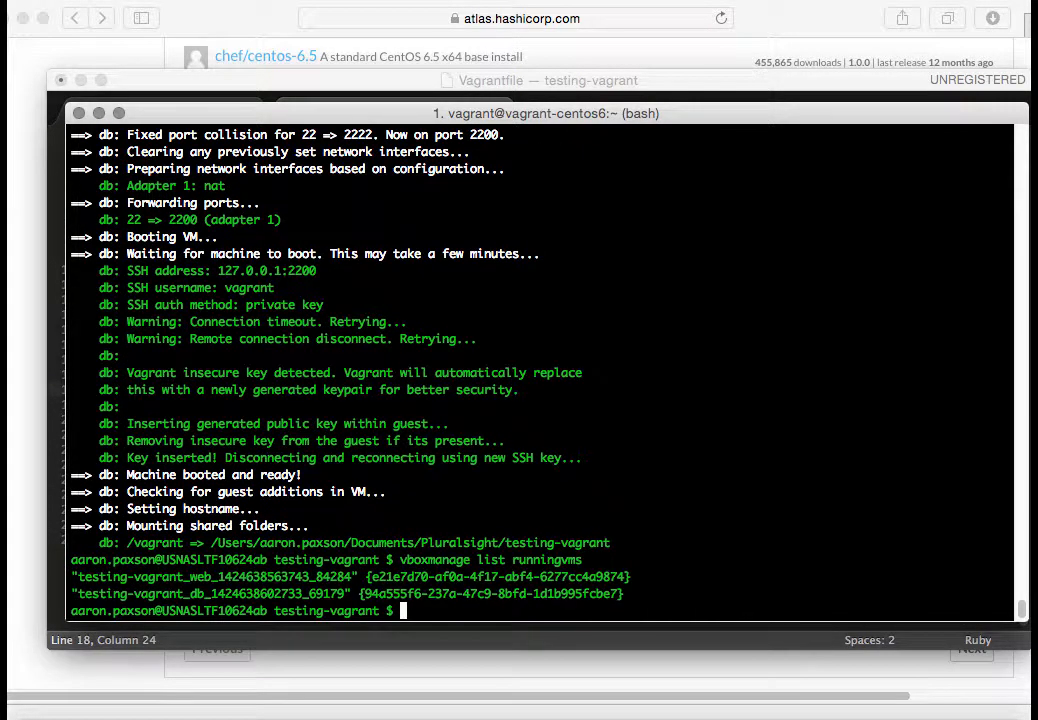
mouse_move(277, 391)
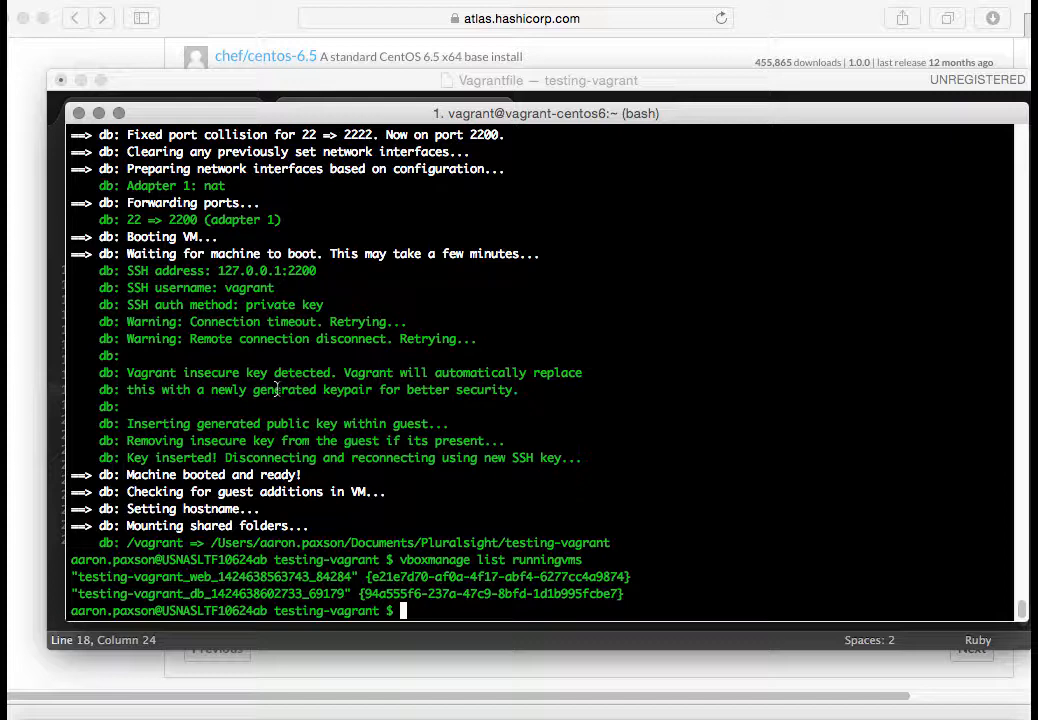
mouse_move(200, 186)
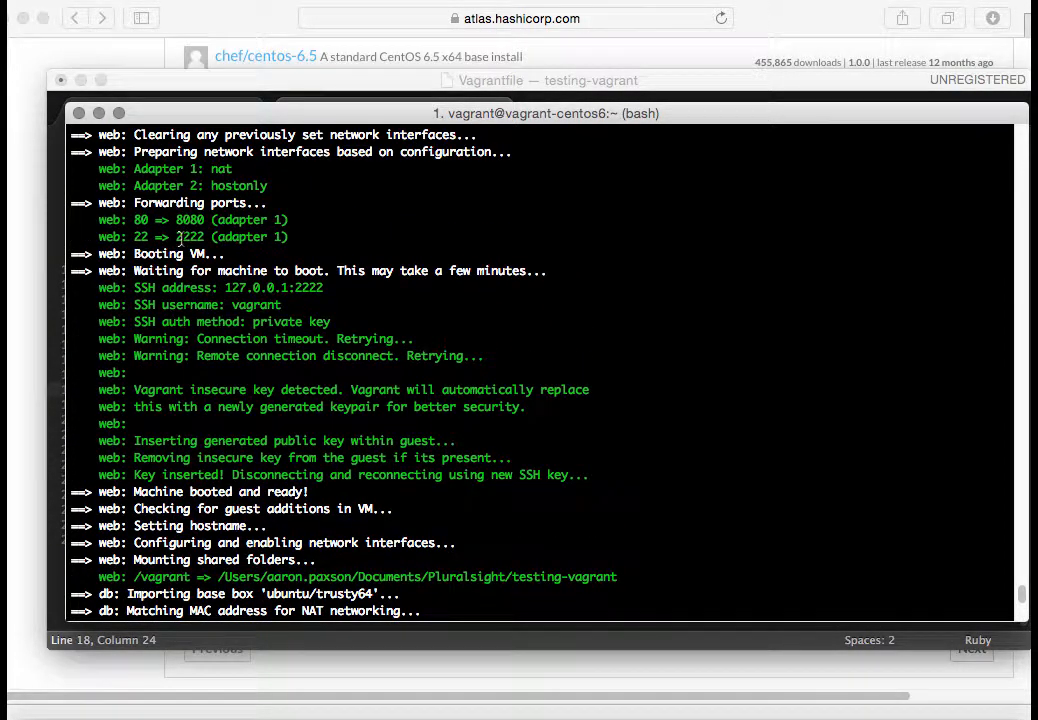
double_click(190, 237)
text(vboxmanage list runningvms)
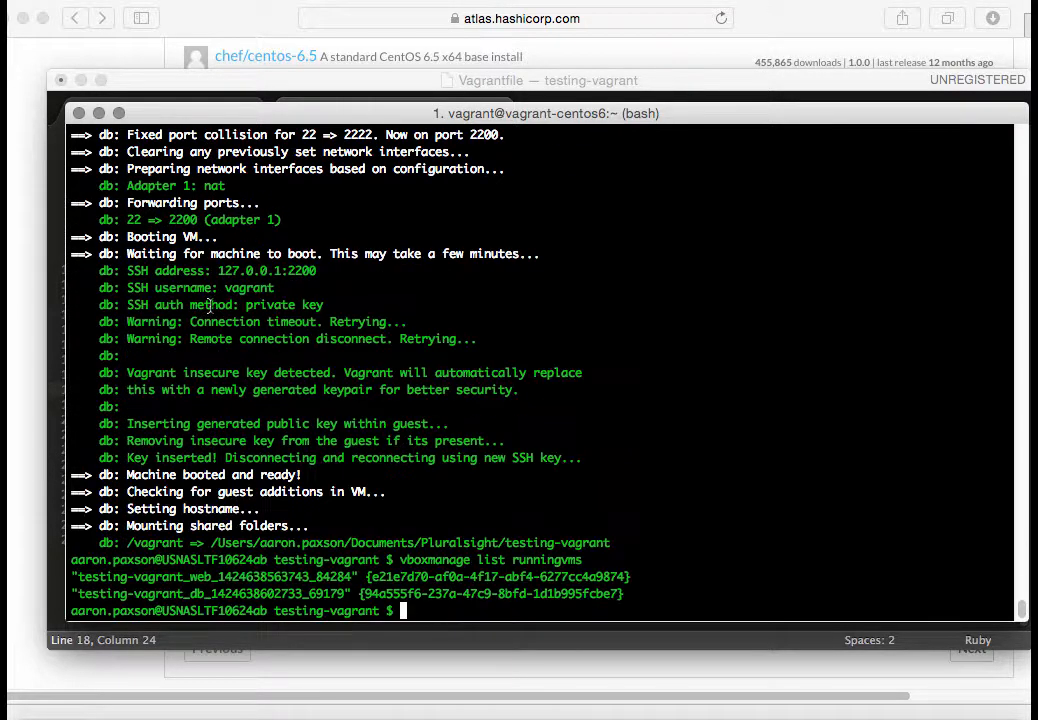
Step: SSH into the web machine with 'vagrant ssh web', reaching the vagrant@web Ubuntu prompt
text(vagrant ssh)
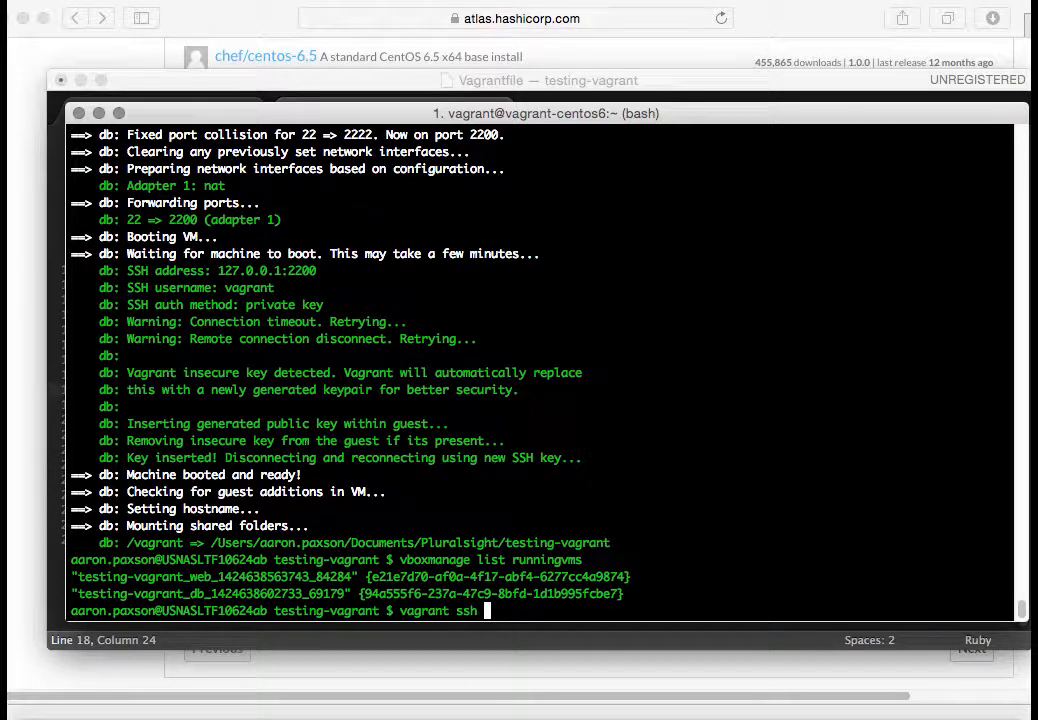
text(web)
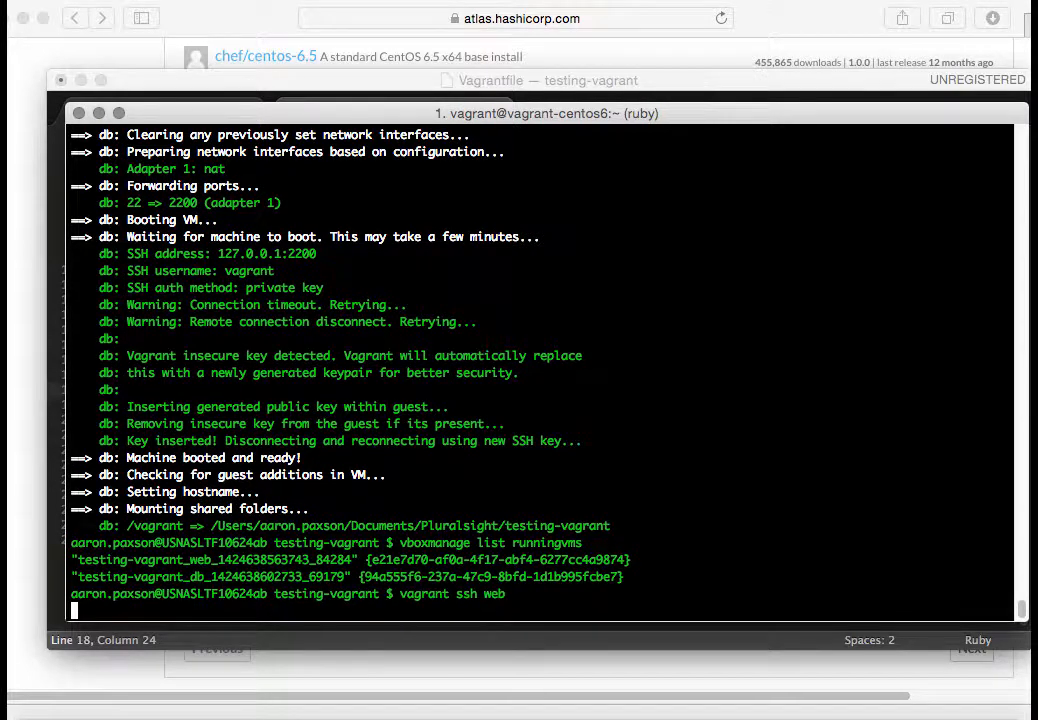
key(Return)
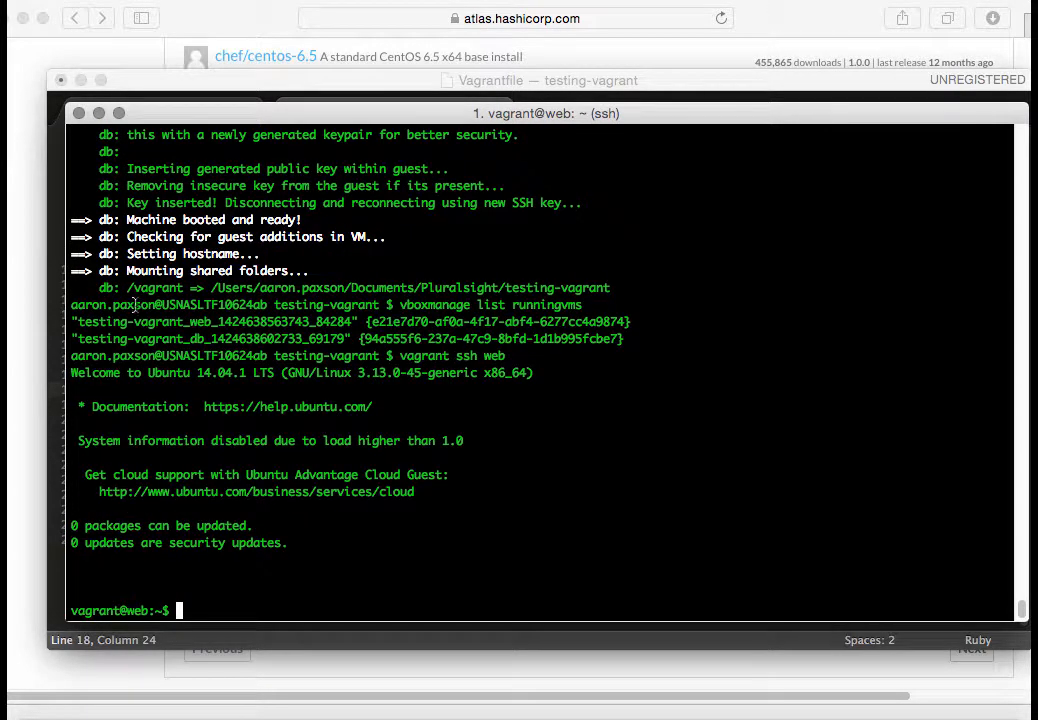